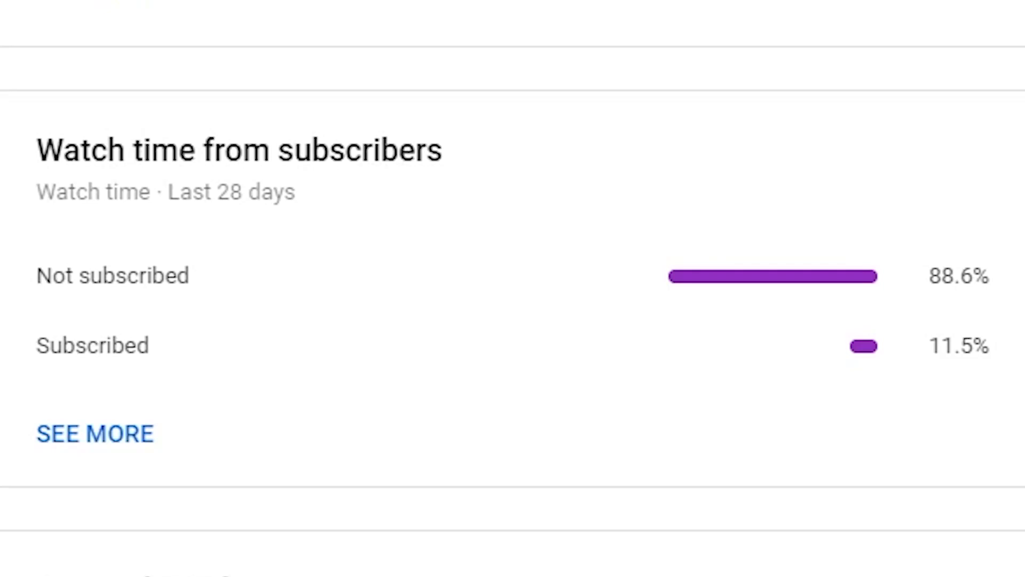
{"action": "mouse_move", "coordinate": [776, 455]}
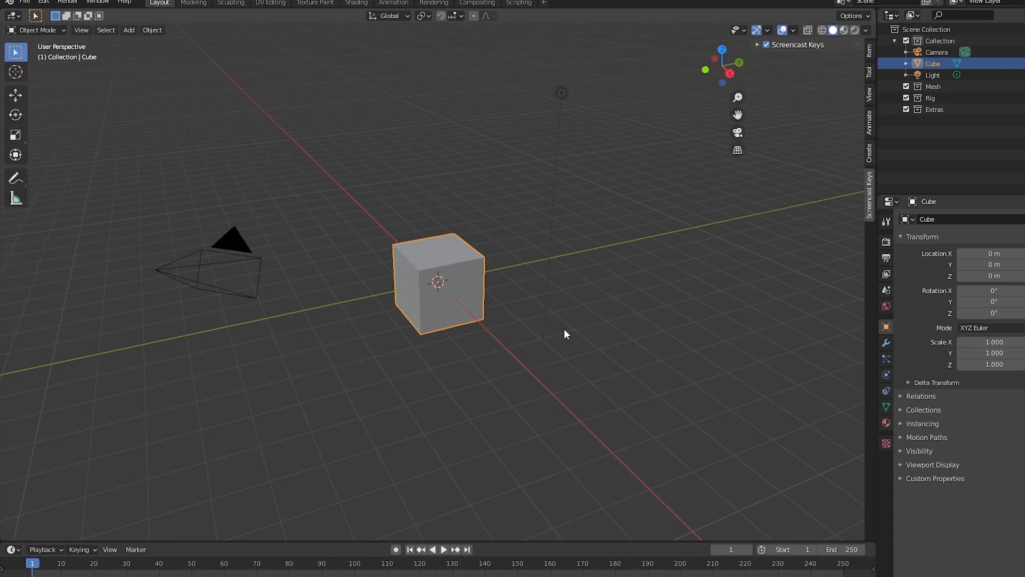
Add a cylinder at the scene origin via Add > Mesh > Cylinder and enter Edit Mode on it
{"action": "left_click", "coordinate": [128, 30]}
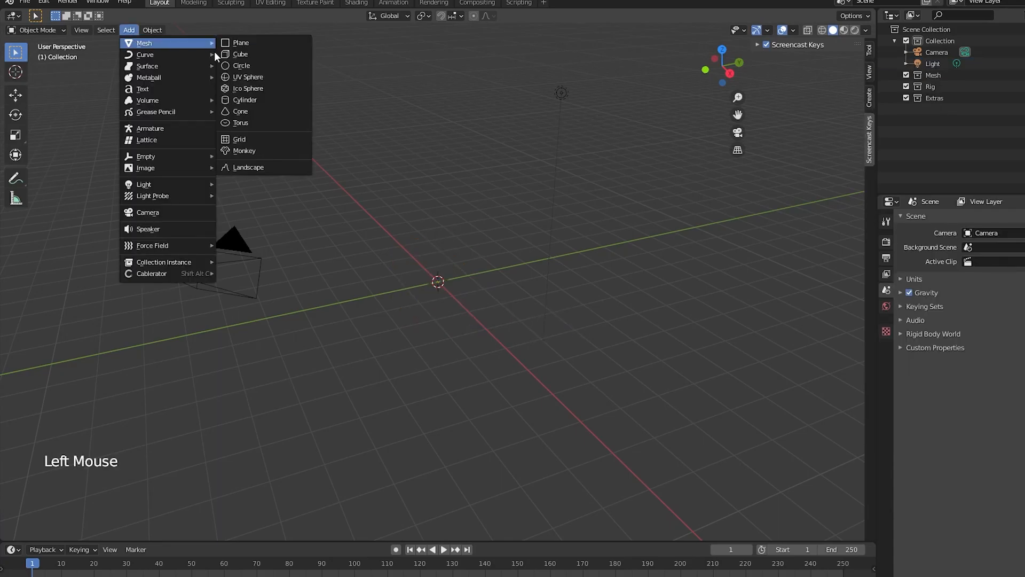
{"action": "left_click", "coordinate": [246, 100]}
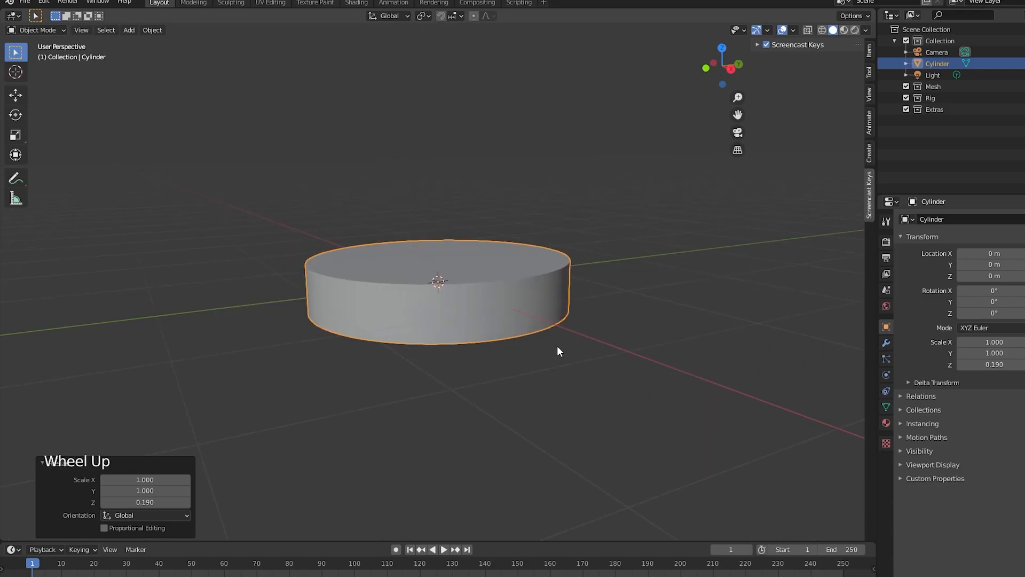
{"action": "key", "text": "Tab"}
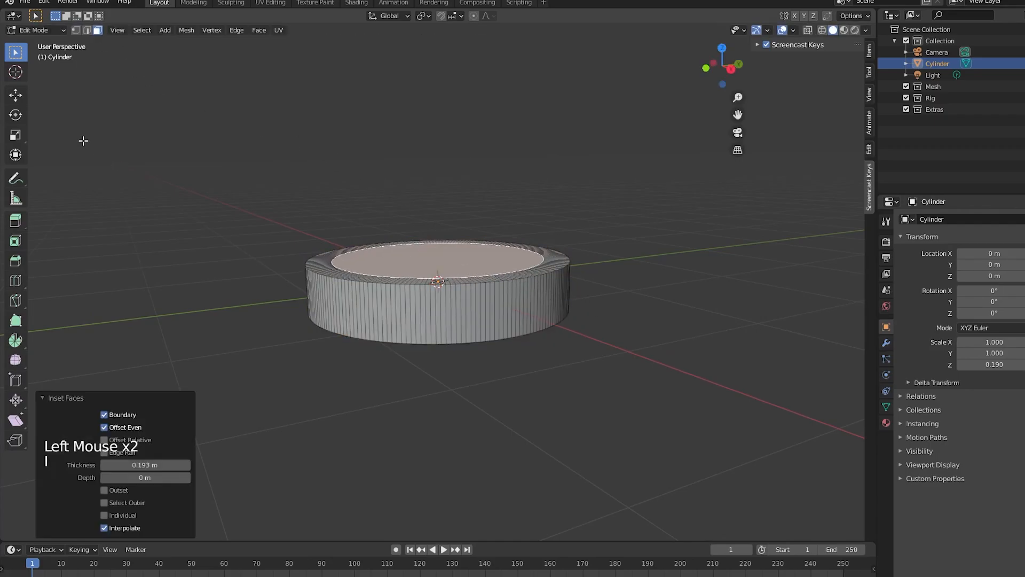
Recess the inset top face downward and scale the bottom inset into a narrower stepped section
{"action": "left_click", "coordinate": [17, 94]}
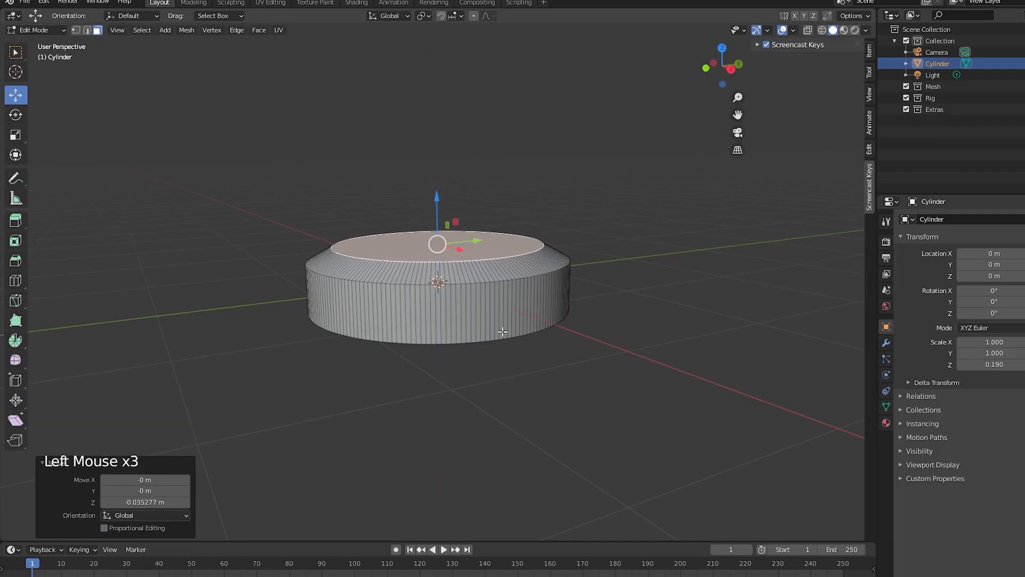
{"action": "key", "text": "s"}
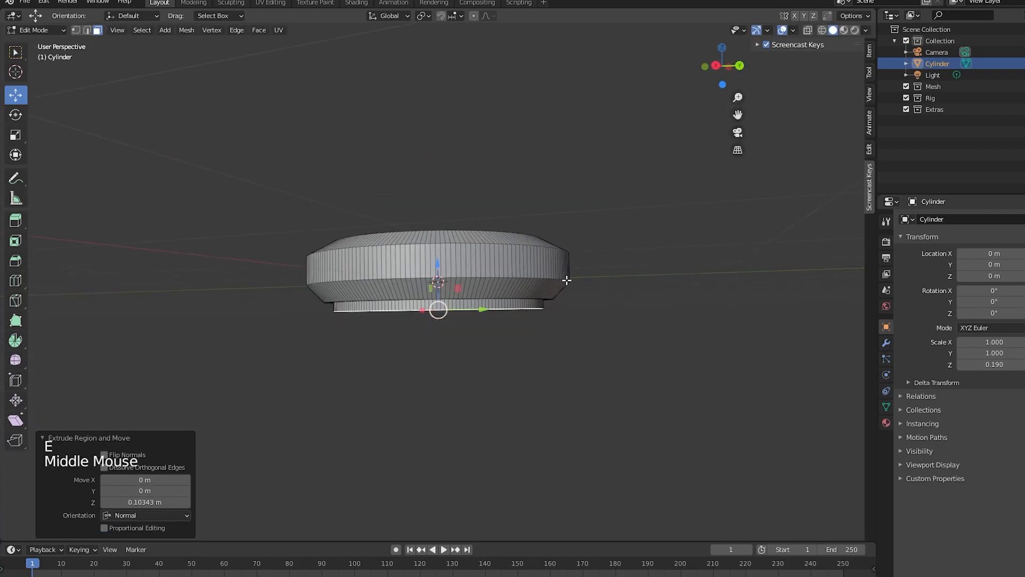
{"action": "scroll", "scroll_direction": "up", "scroll_amount": 3}
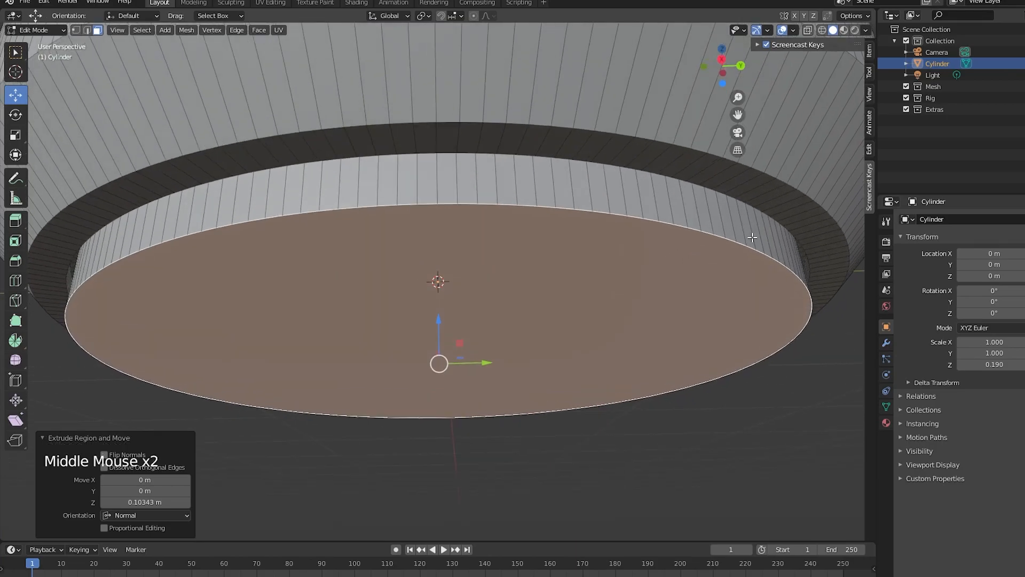
{"action": "scroll", "scroll_direction": "down", "scroll_amount": 3}
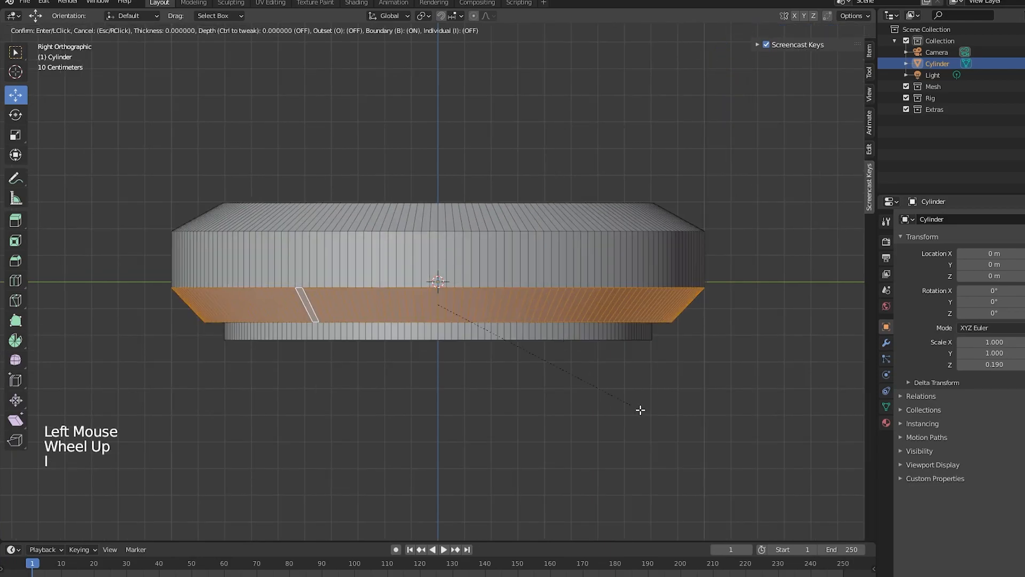
Extrude the selected side band outward with Extrude Faces Along Normals to form a ribbed ring
{"action": "right_click", "coordinate": [438, 306]}
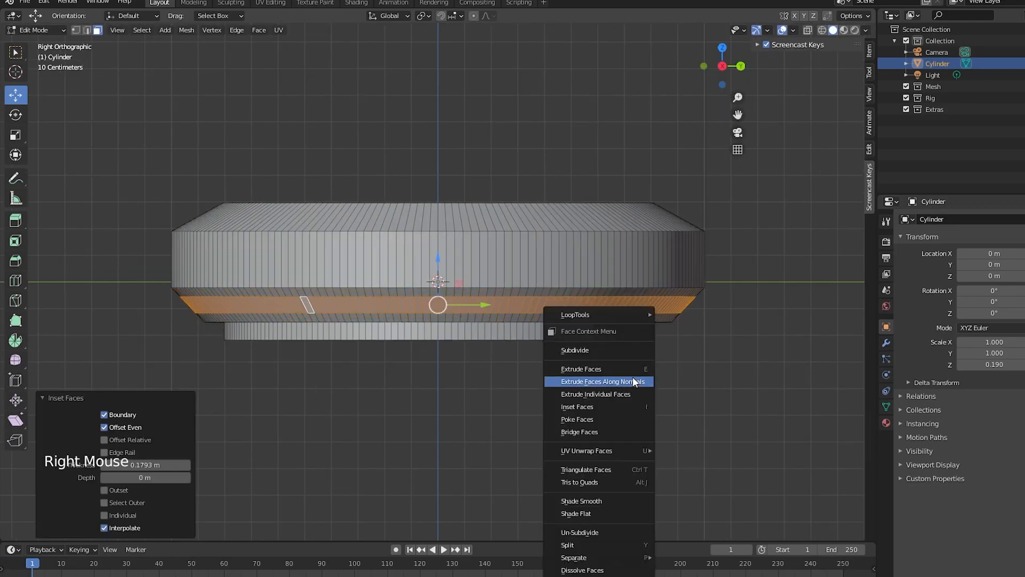
{"action": "left_click", "coordinate": [602, 381]}
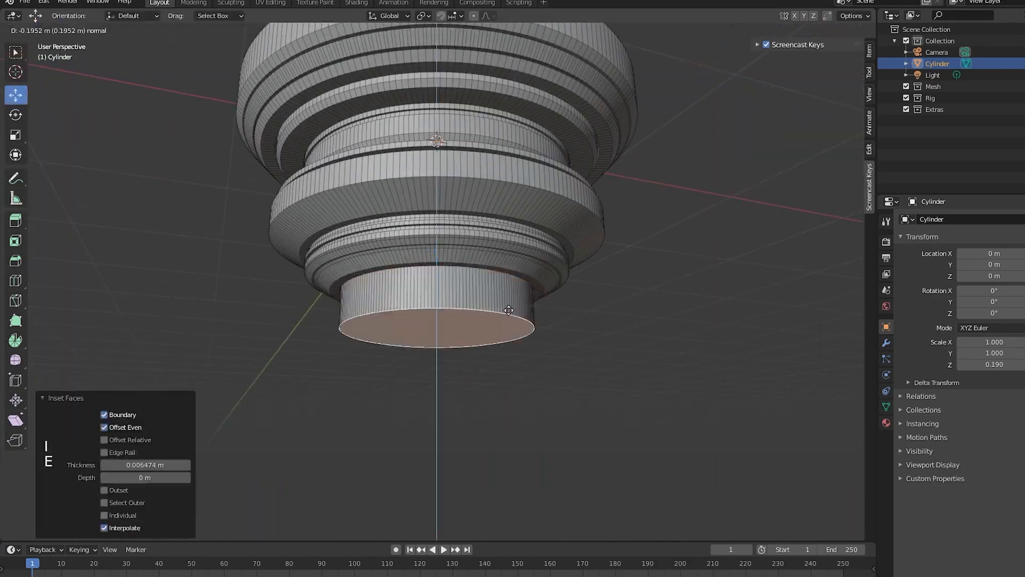
Scale the extruded stem base into a flared foot and check it from the back orthographic view
{"action": "scroll", "scroll_direction": "down", "scroll_amount": 3}
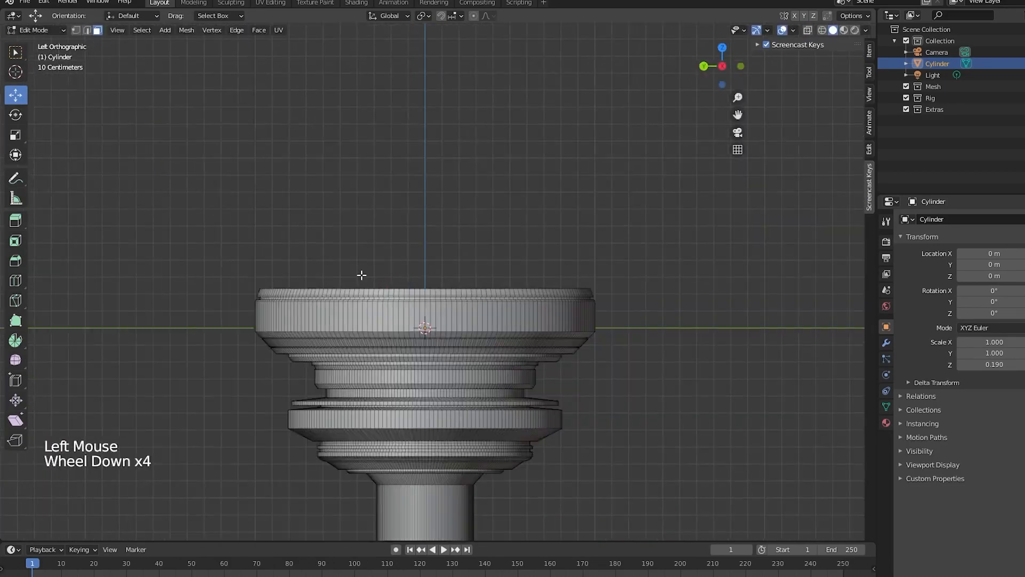
{"action": "key", "text": "S"}
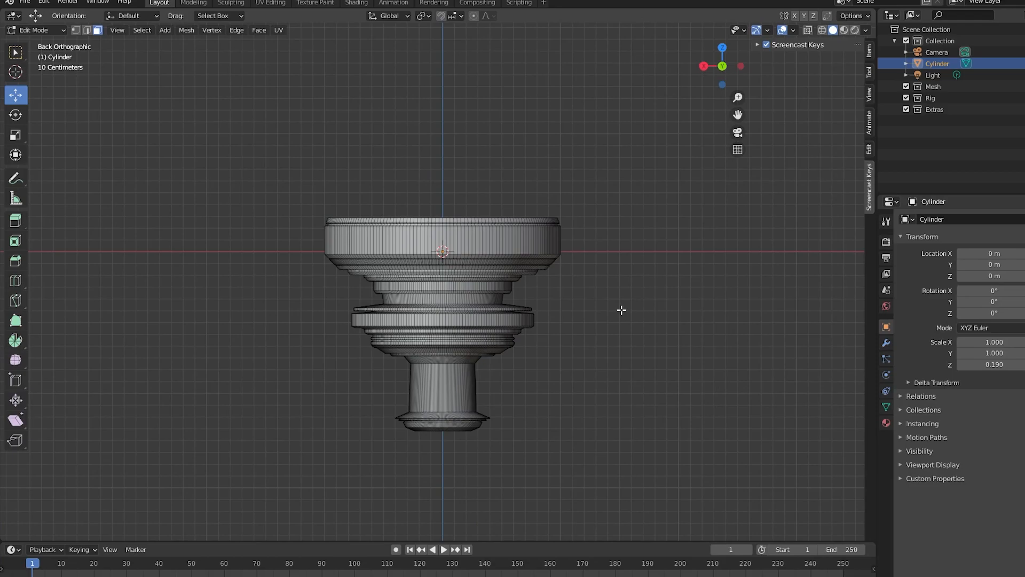
{"action": "mouse_move", "coordinate": [48, 475]}
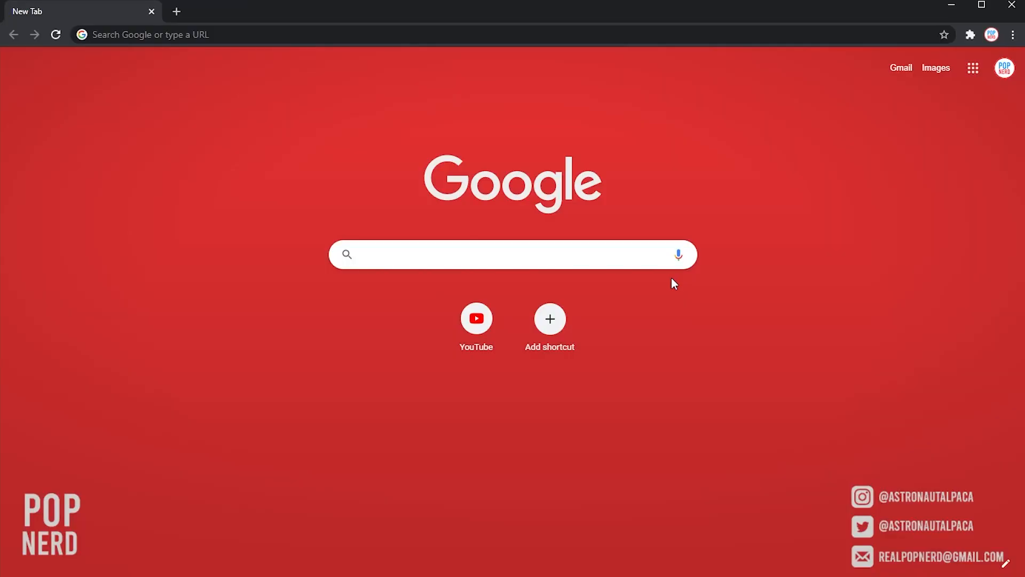
Go to artstation.com, enter the Marketplace and open the 100 Free Kitbash Parts pack in a new tab
{"action": "type", "text": "artstation"}
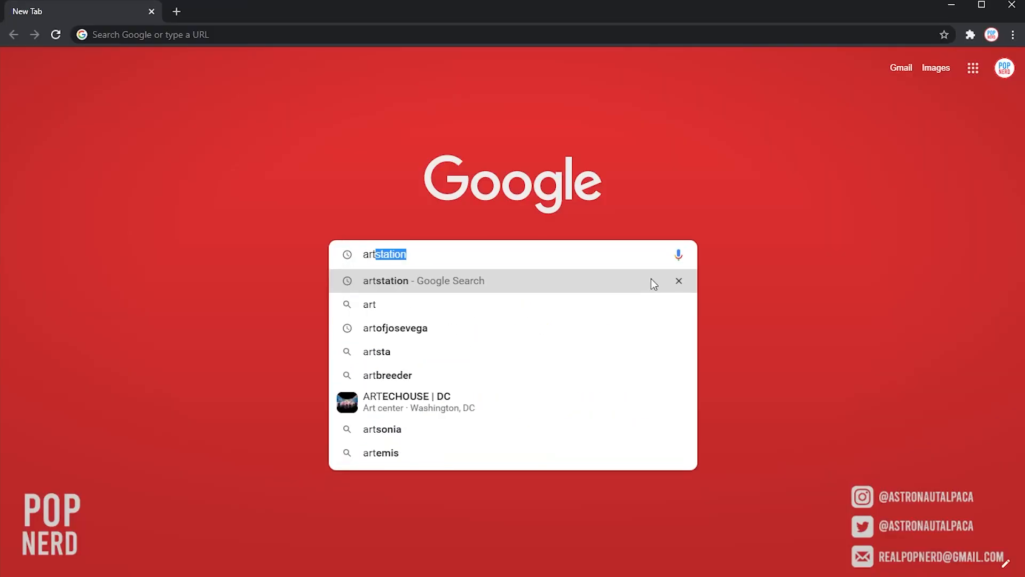
{"action": "left_click", "coordinate": [424, 281]}
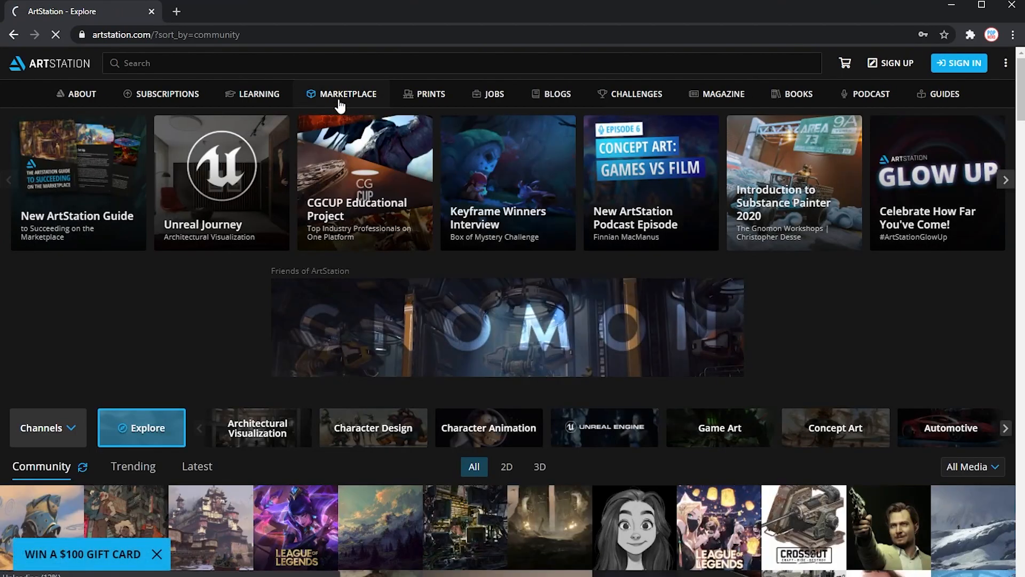
{"action": "left_click", "coordinate": [348, 94]}
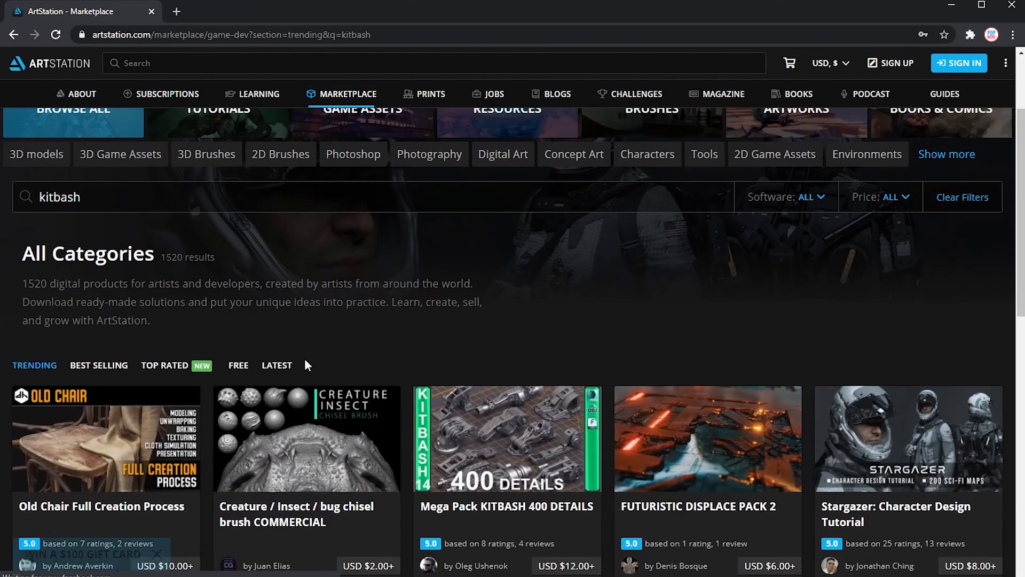
{"action": "right_click", "coordinate": [106, 203]}
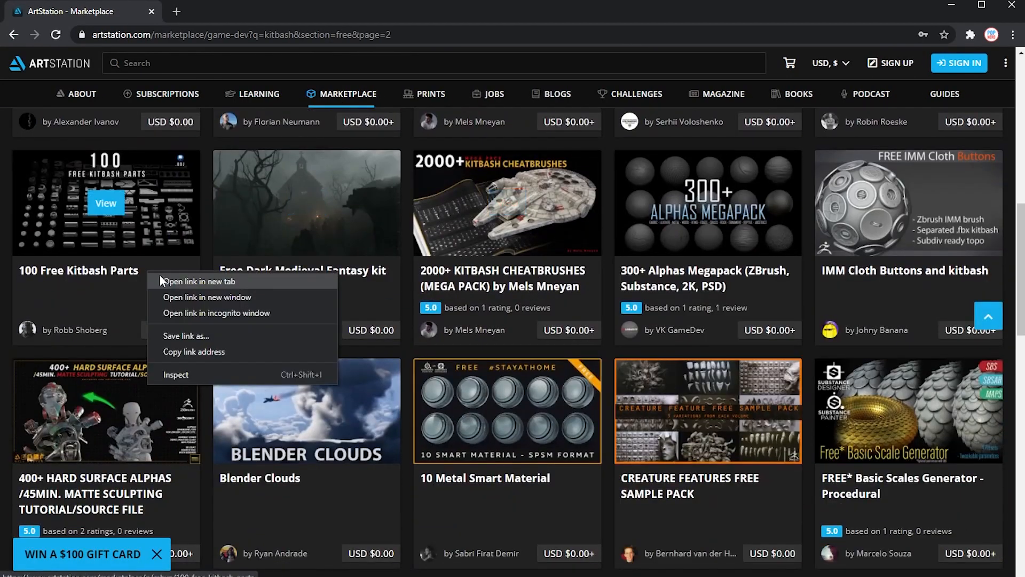
{"action": "left_click", "coordinate": [200, 282]}
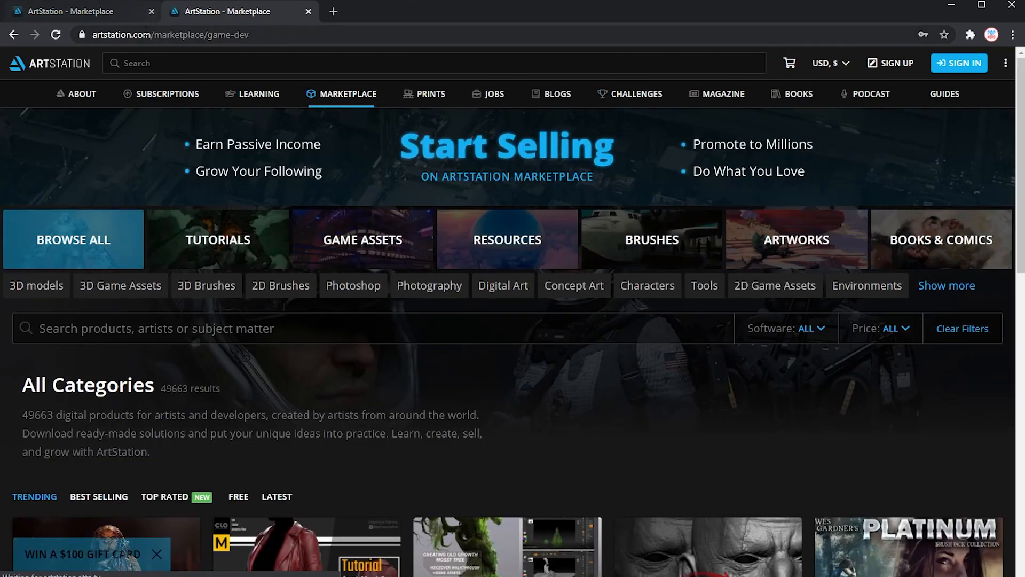
Search markom3d, follow the greeble set's Gumroad link and claim the Free 3D Kitbash Set at zero price
{"action": "type", "text": "markom3d"}
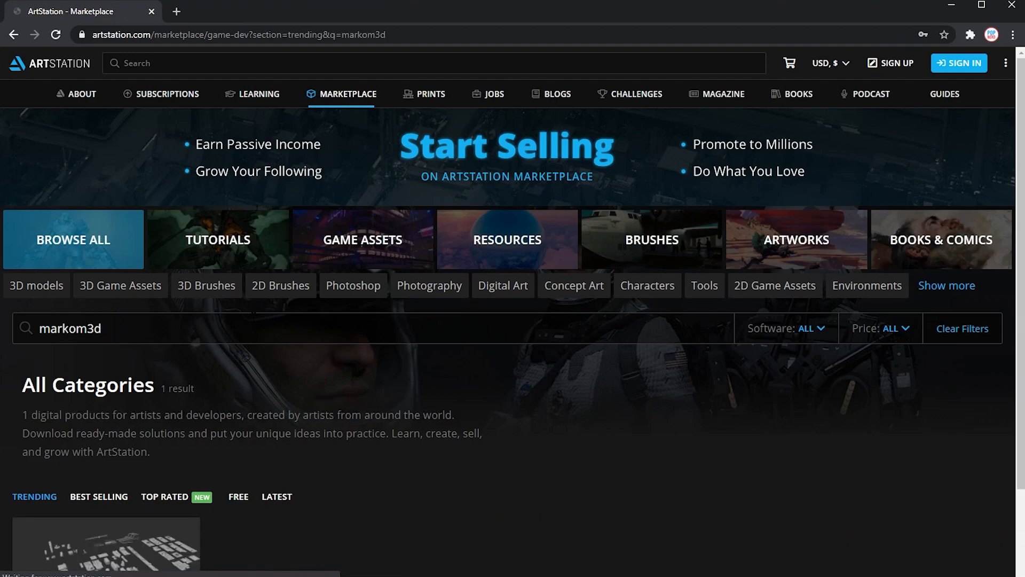
{"action": "left_click", "coordinate": [105, 551]}
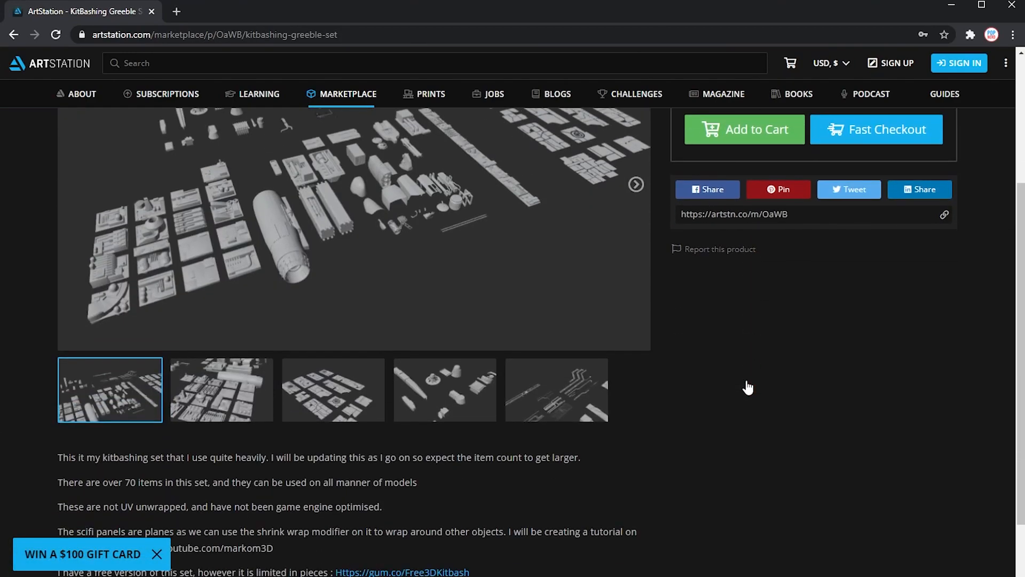
{"action": "left_click", "coordinate": [396, 570]}
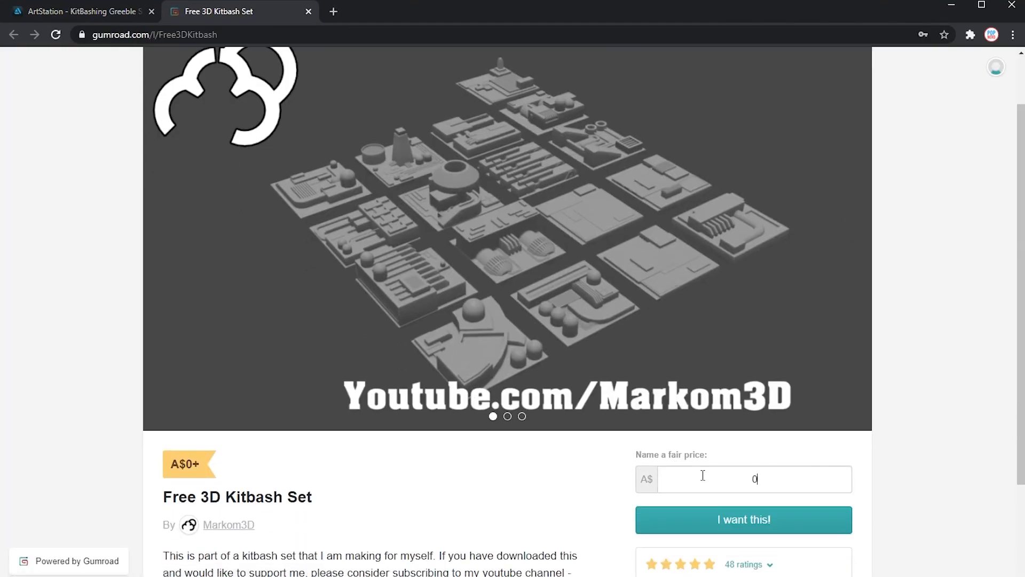
{"action": "left_click", "coordinate": [743, 519]}
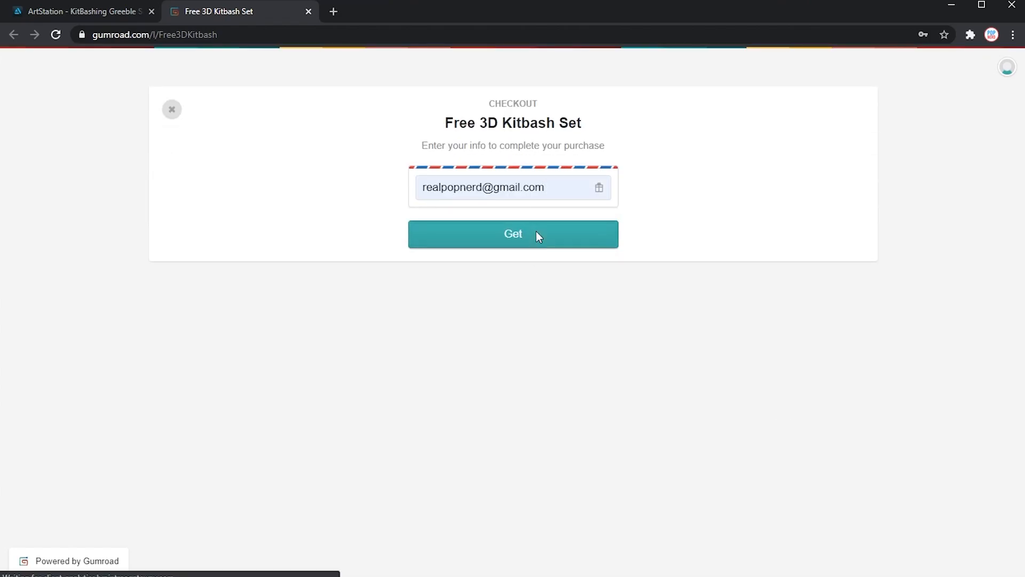
{"action": "left_click", "coordinate": [513, 233]}
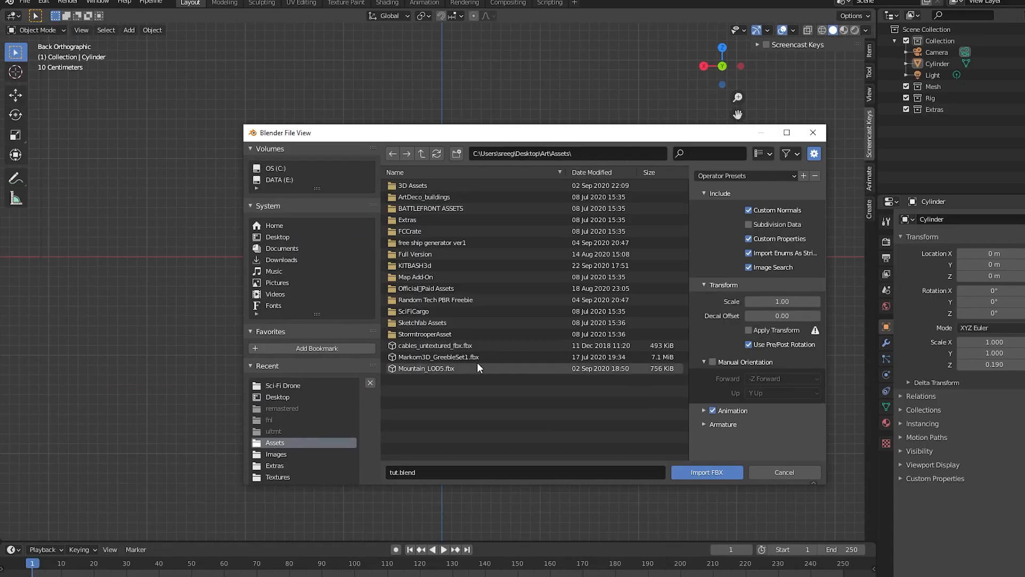
Select the Markom3D greeble FBX file in the import browser
{"action": "left_click", "coordinate": [707, 472]}
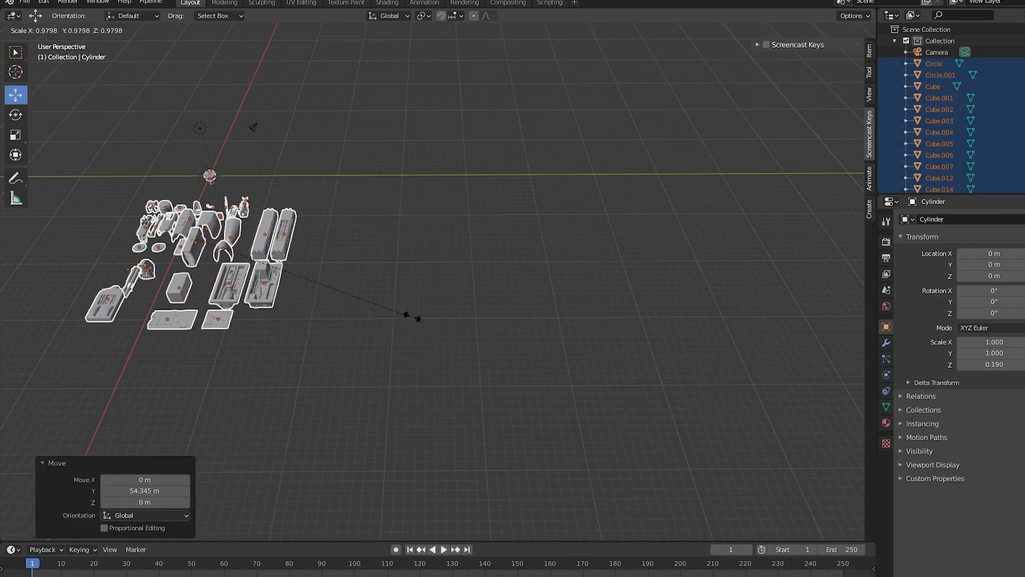
Set the imported greeble parts down to one side, away from the drone body
{"action": "left_click", "coordinate": [21, 4]}
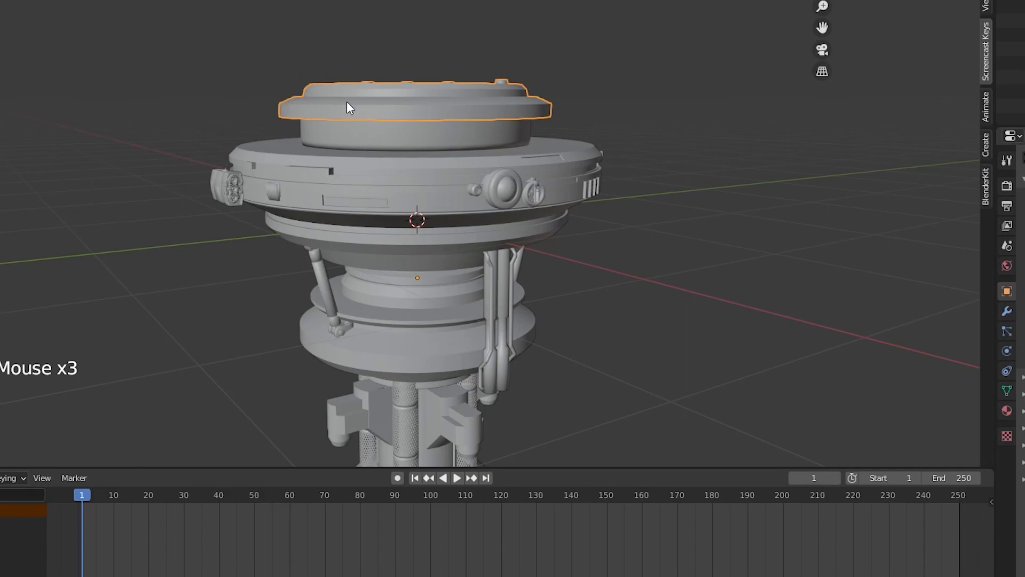
{"action": "mouse_move", "coordinate": [337, 165]}
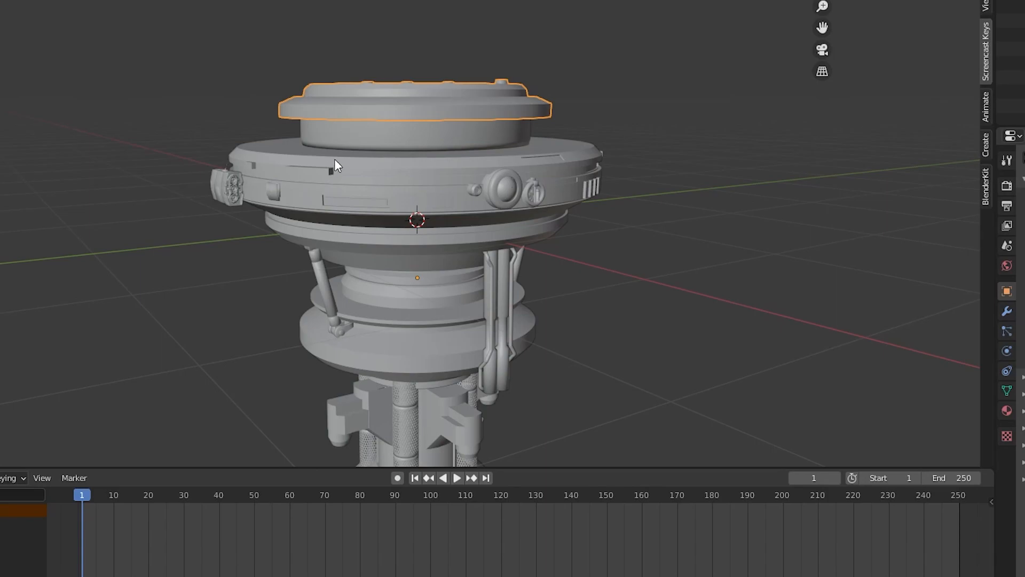
{"action": "mouse_move", "coordinate": [741, 69]}
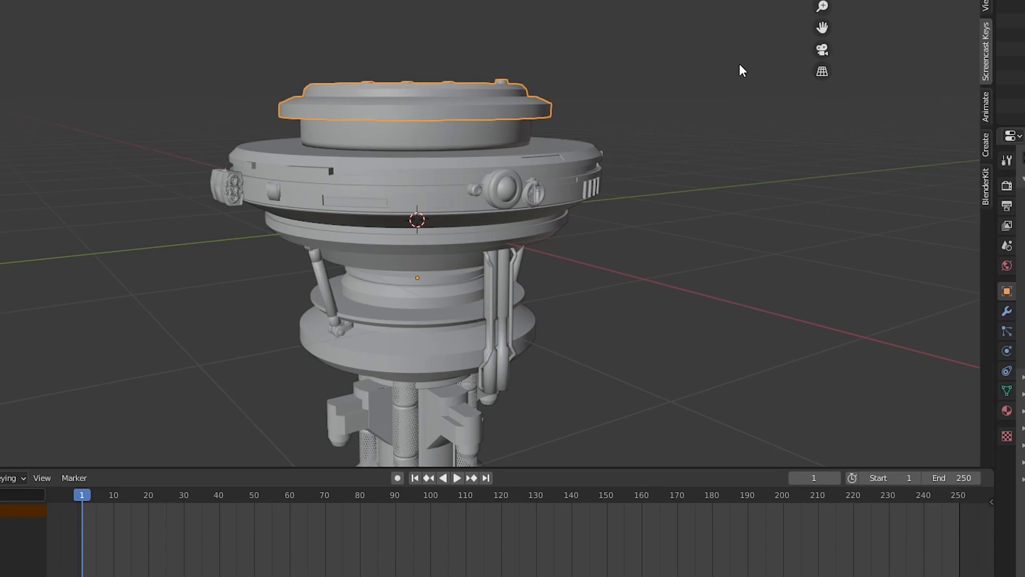
{"action": "mouse_move", "coordinate": [1021, 384]}
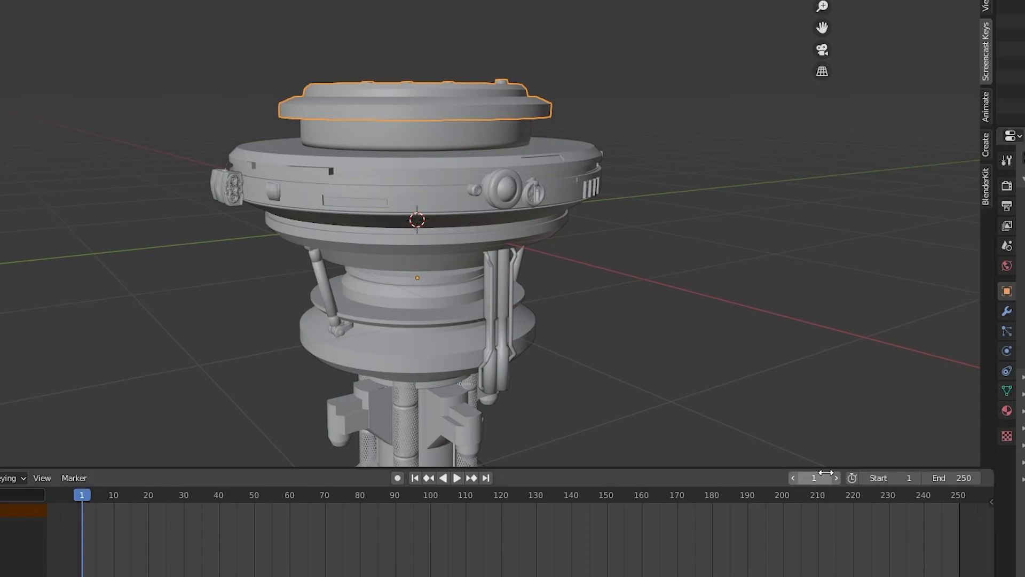
{"action": "mouse_move", "coordinate": [807, 469]}
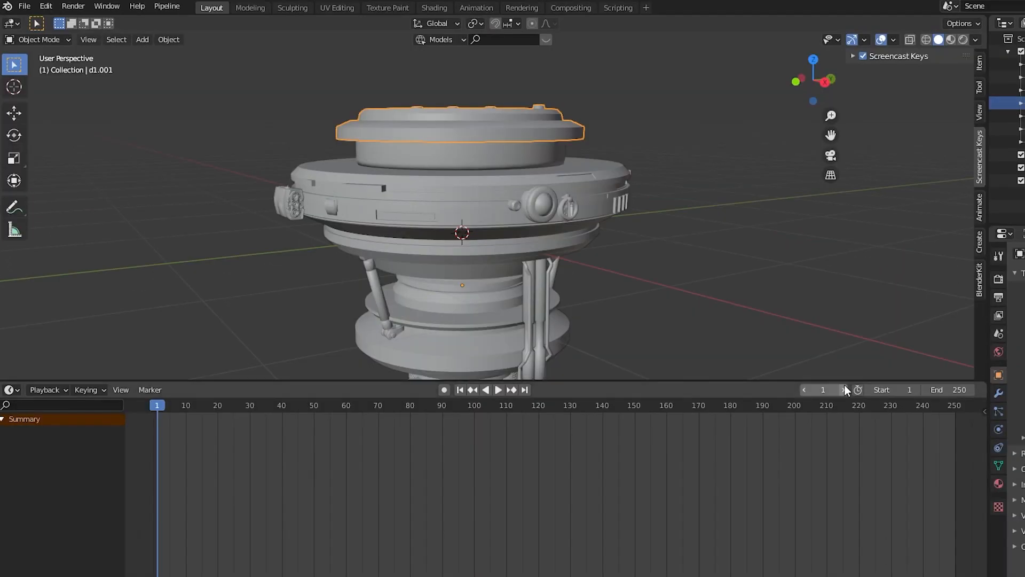
{"action": "left_click", "coordinate": [8, 388]}
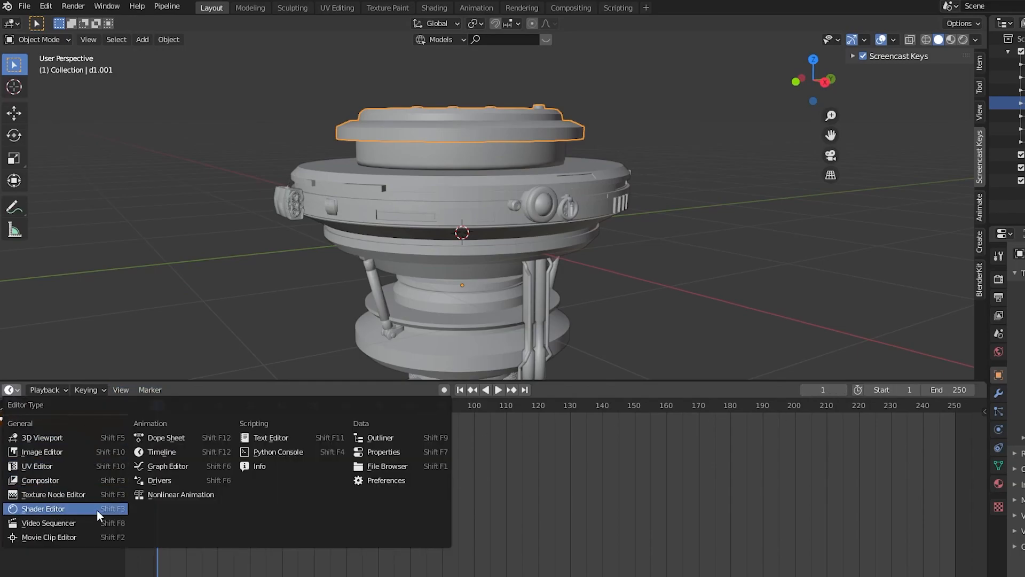
Switch the lower area to the Shader Editor and orbit the rendered preview to inspect the drone's metallic shading
{"action": "left_click", "coordinate": [42, 509]}
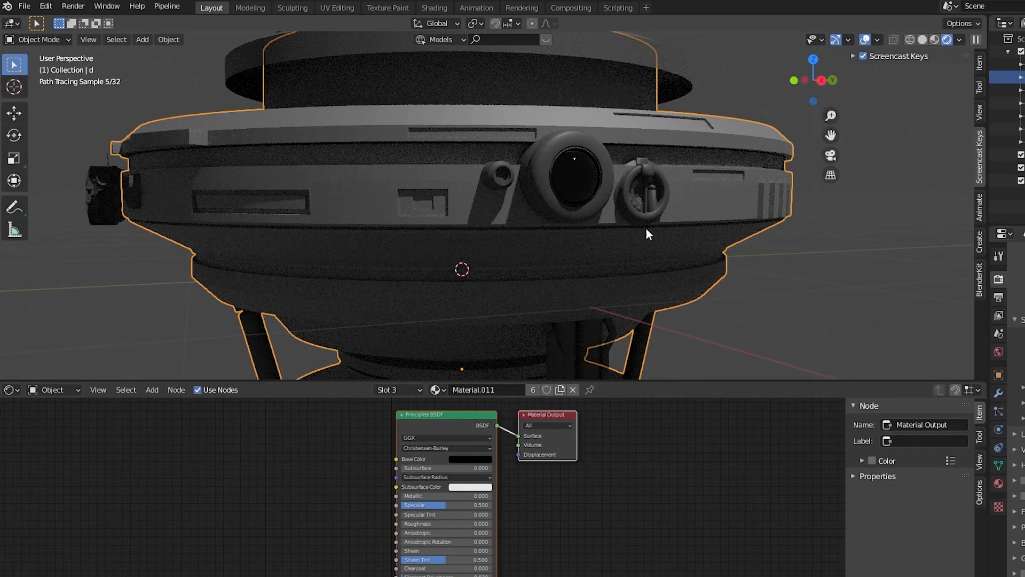
{"action": "left_click_drag", "start_coordinate": [647, 234], "coordinate": [705, 273]}
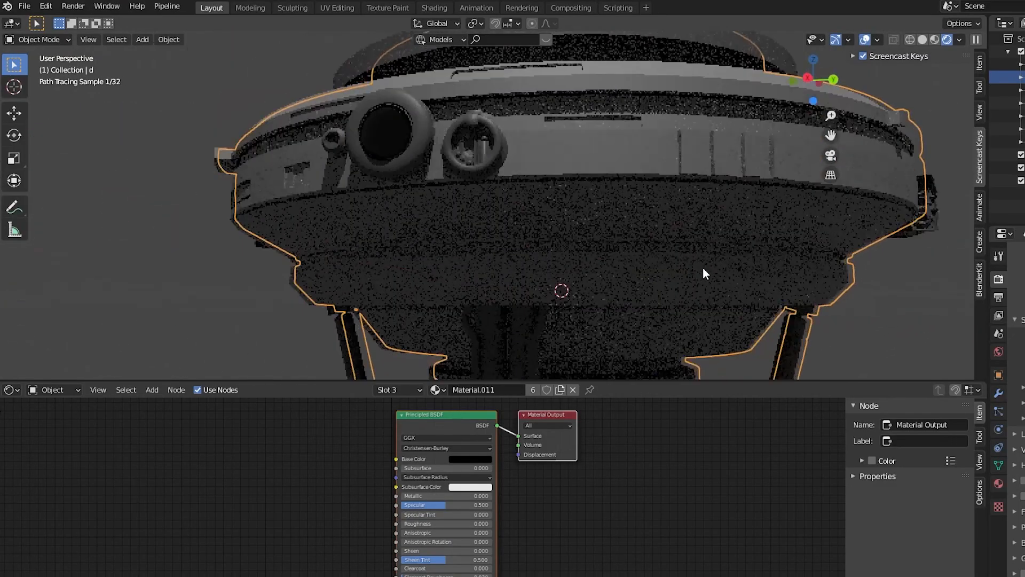
{"action": "left_click_drag", "start_coordinate": [704, 273], "coordinate": [784, 298]}
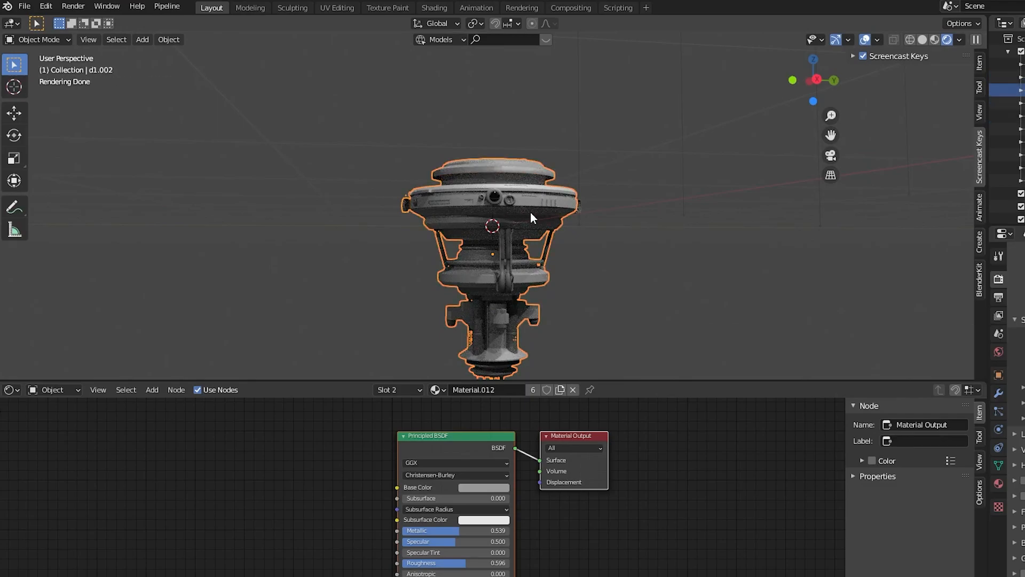
{"action": "mouse_move", "coordinate": [577, 279]}
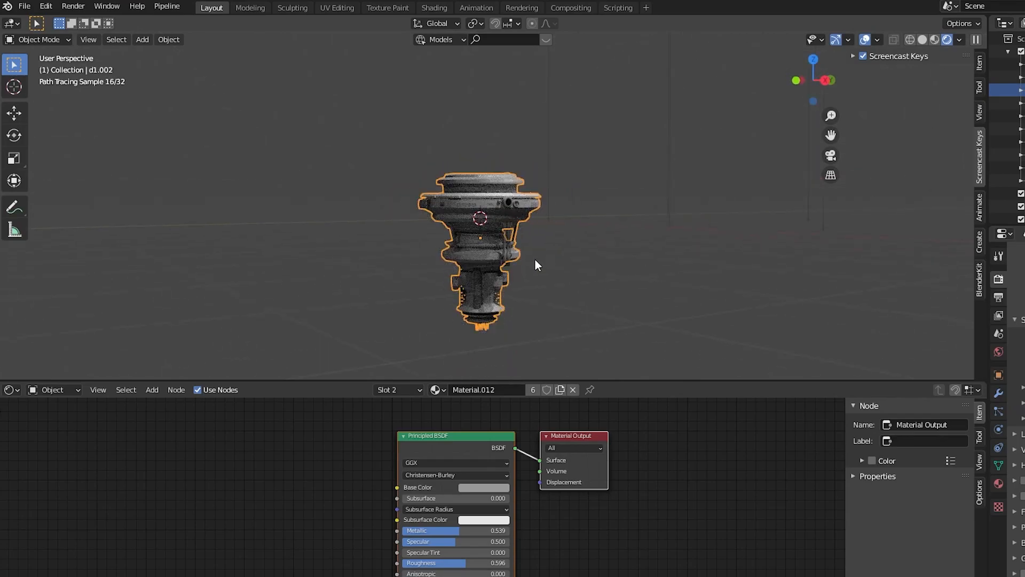
Set the drone's origin to its geometry centre and return the lower area to a timeline
{"action": "right_click", "coordinate": [536, 264]}
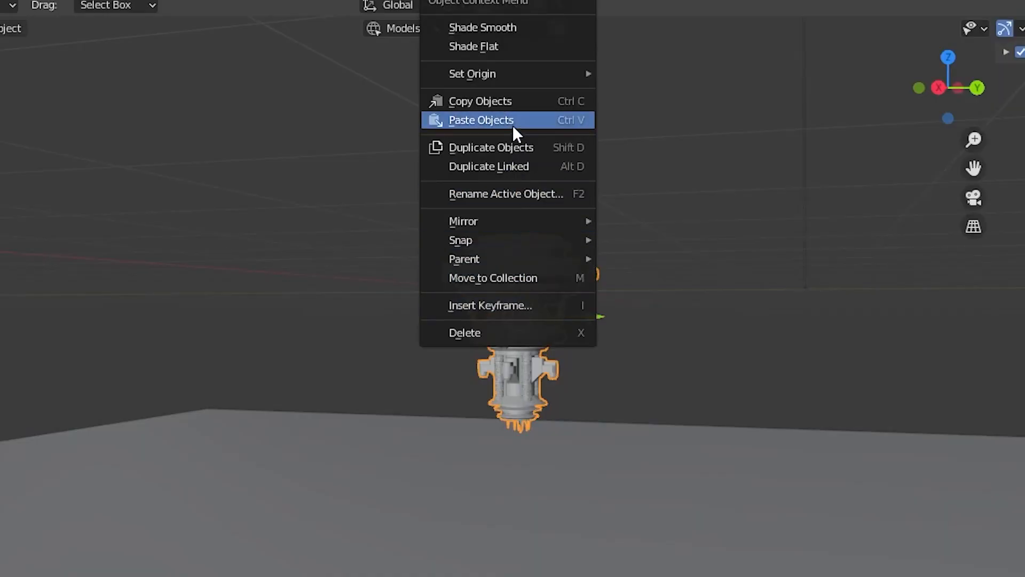
{"action": "mouse_move", "coordinate": [470, 74]}
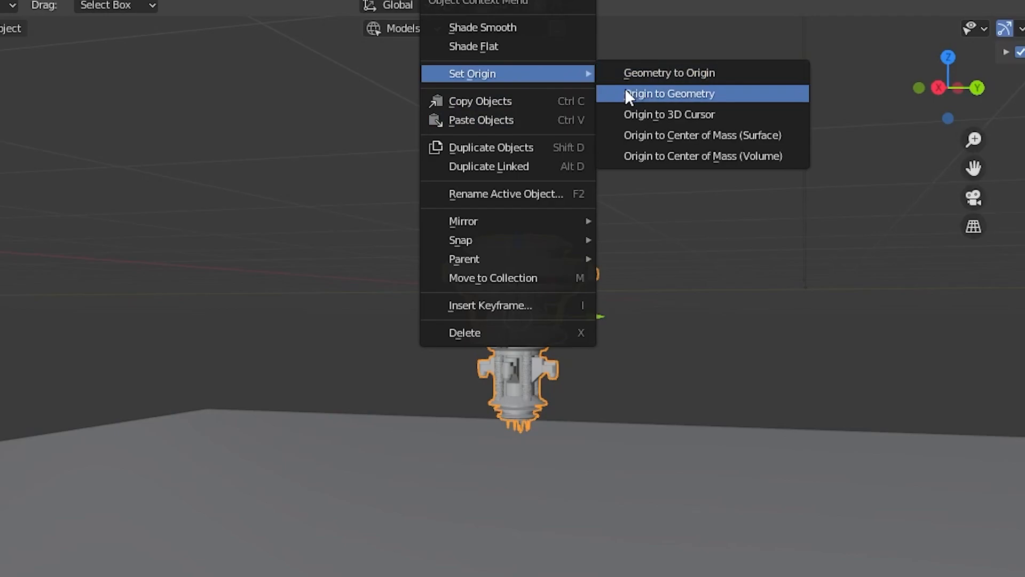
{"action": "left_click", "coordinate": [670, 94]}
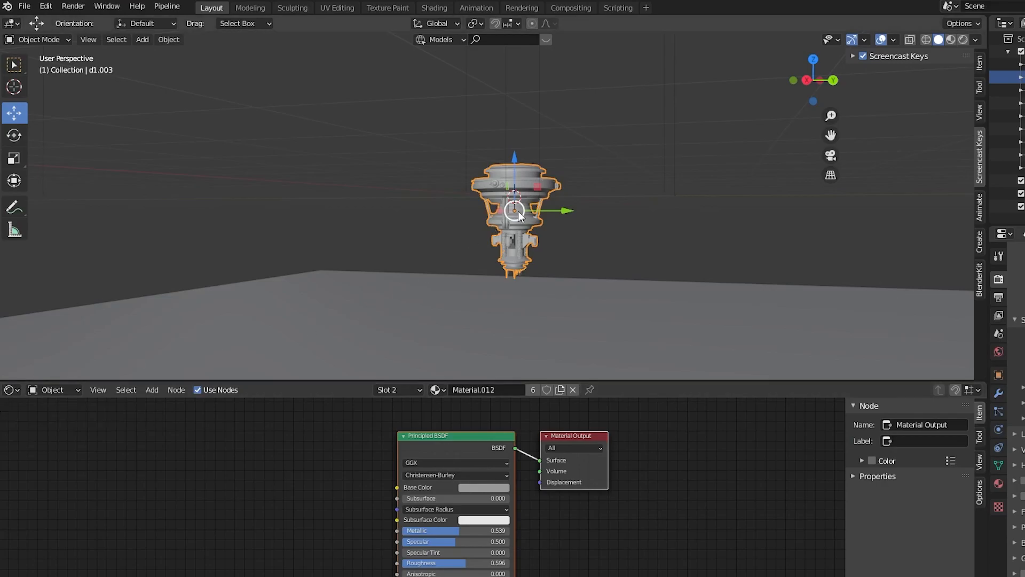
{"action": "left_click", "coordinate": [8, 389]}
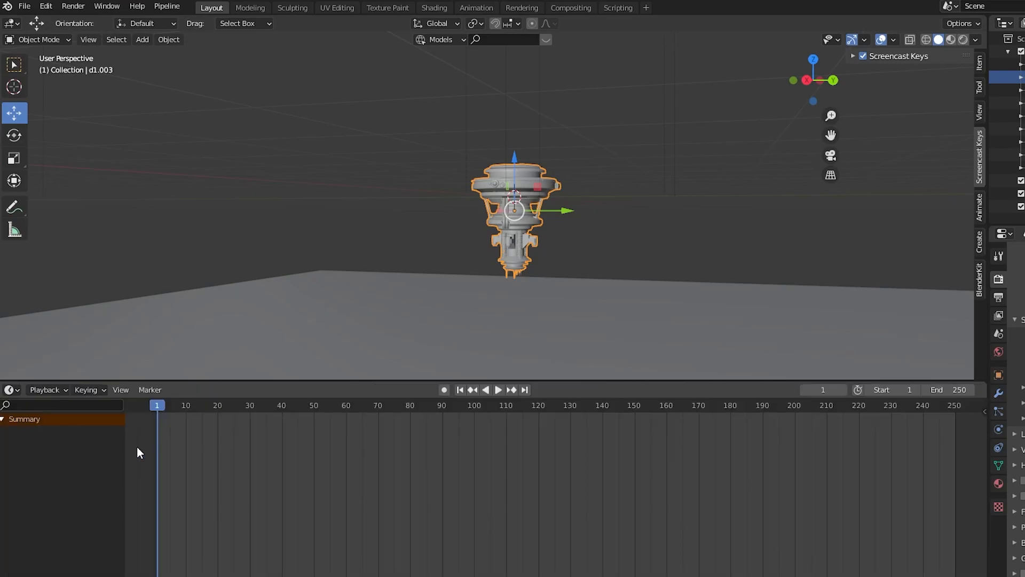
Key the drone's location and rotation at frame 1 and again at frame 250
{"action": "right_click", "coordinate": [512, 212]}
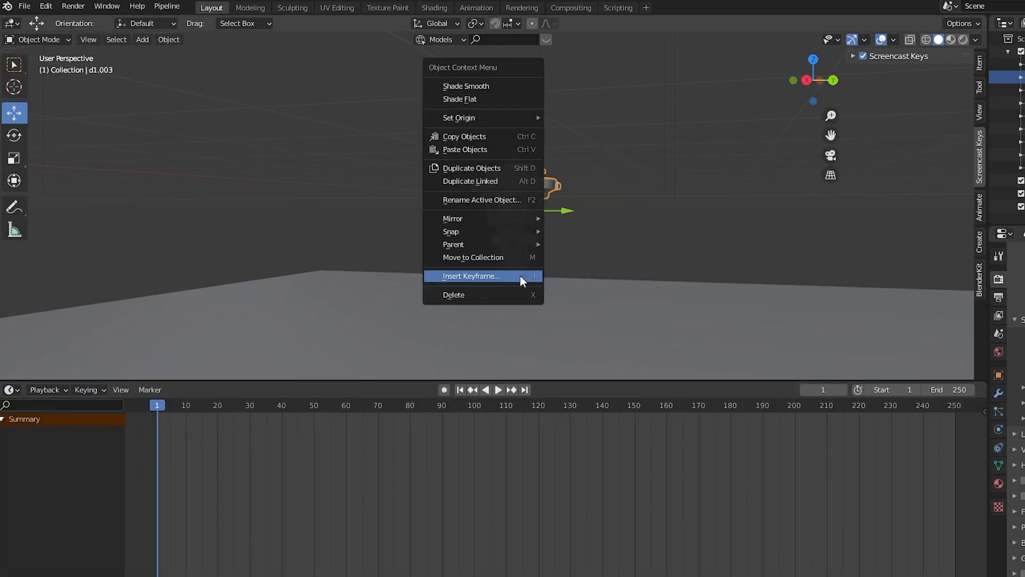
{"action": "left_click", "coordinate": [470, 276]}
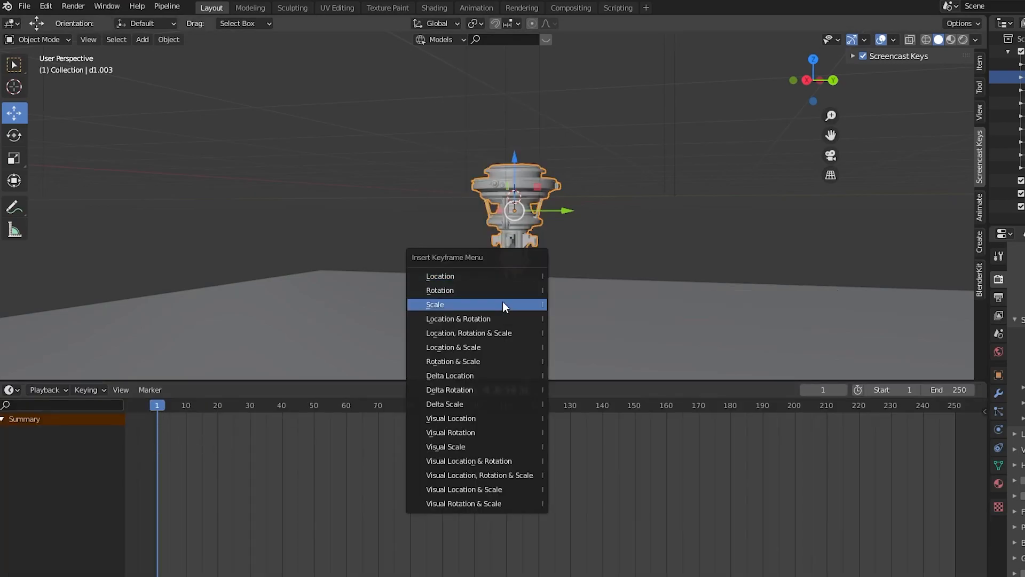
{"action": "left_click", "coordinate": [436, 304]}
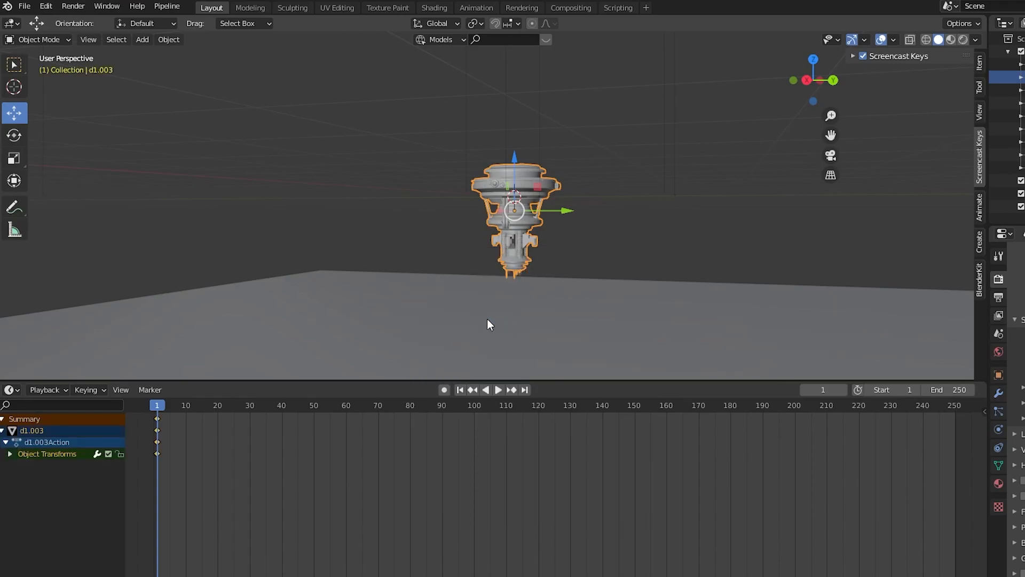
{"action": "left_click", "coordinate": [500, 390]}
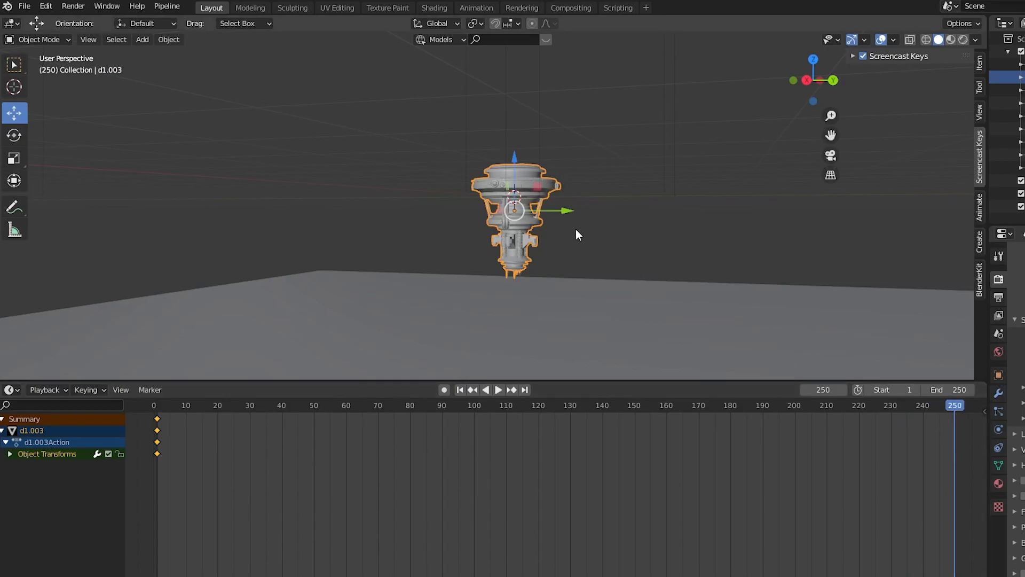
{"action": "key", "text": "i"}
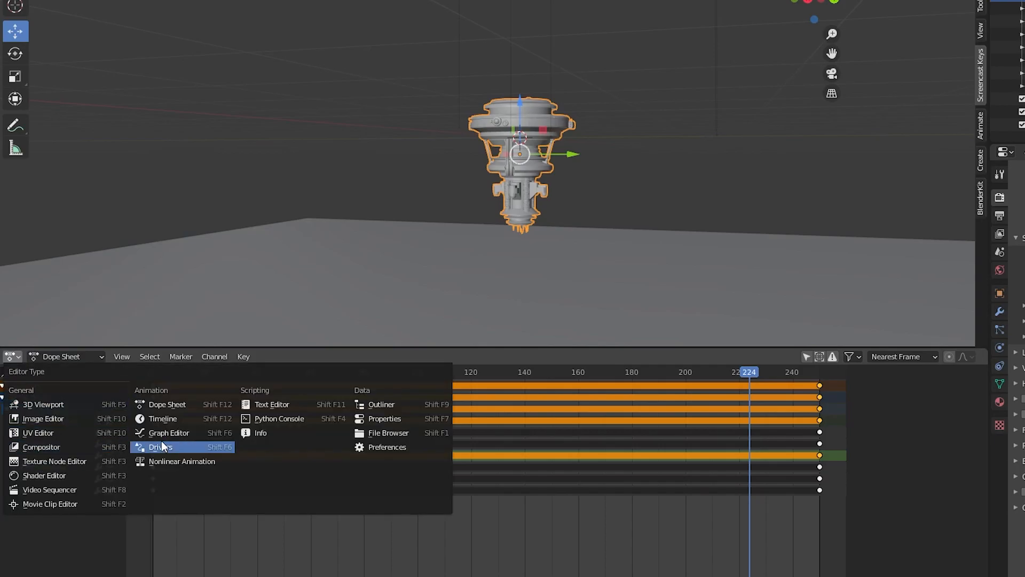
In the Graph Editor, add a Noise modifier to the drone's Z Location curve for a levitating wobble
{"action": "left_click", "coordinate": [162, 447]}
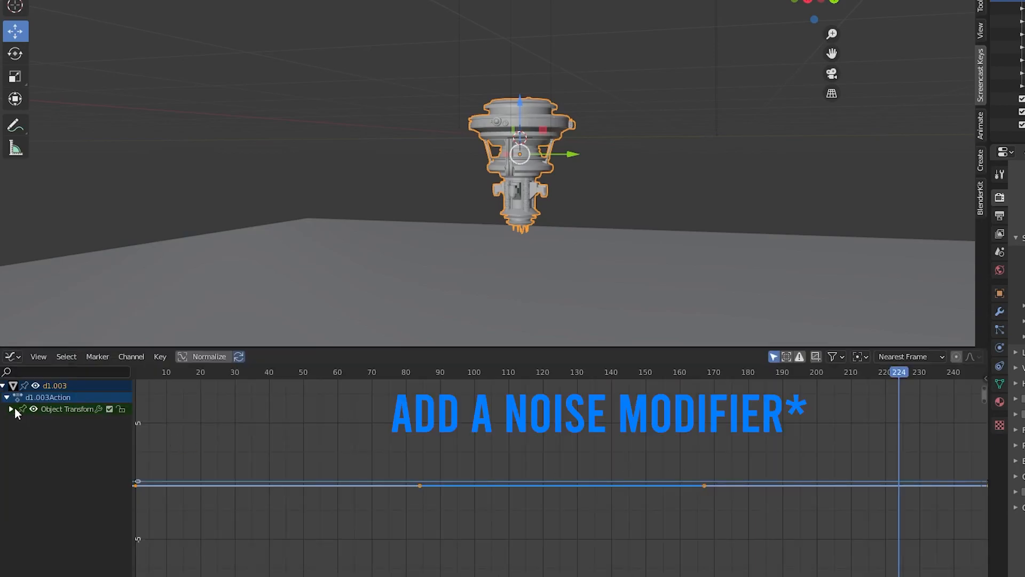
{"action": "left_click", "coordinate": [12, 409]}
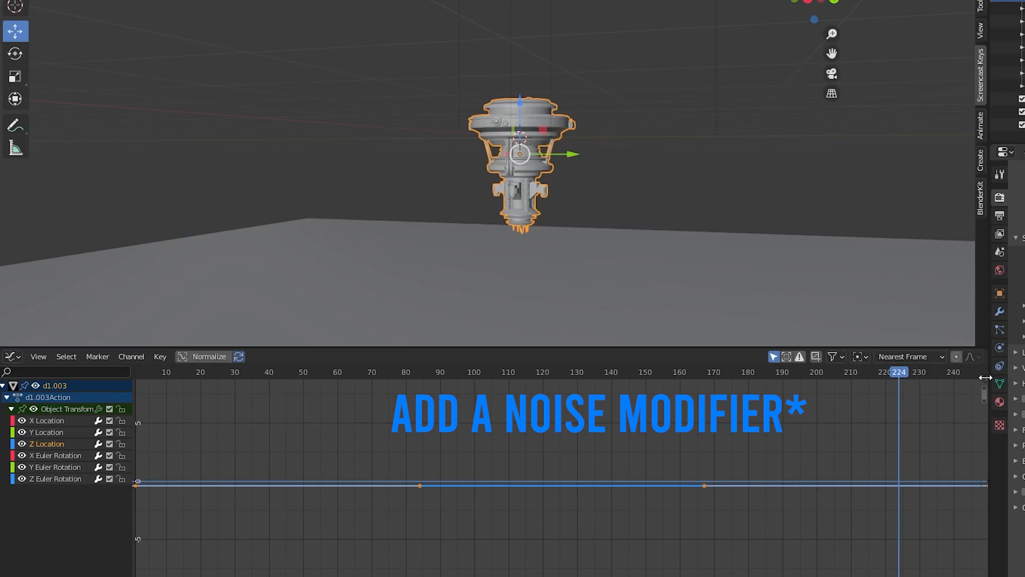
{"action": "left_click", "coordinate": [892, 391]}
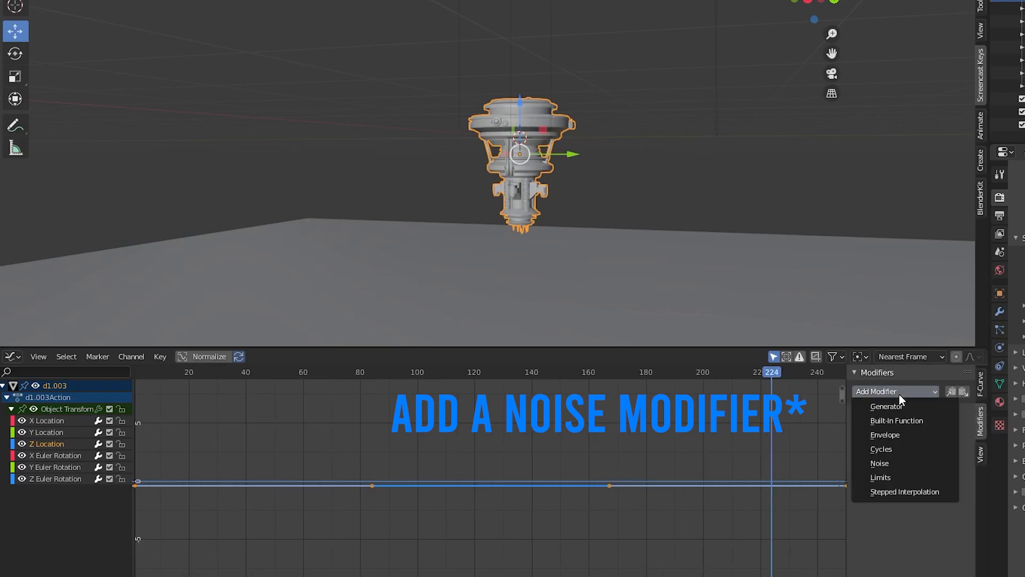
{"action": "left_click", "coordinate": [880, 462]}
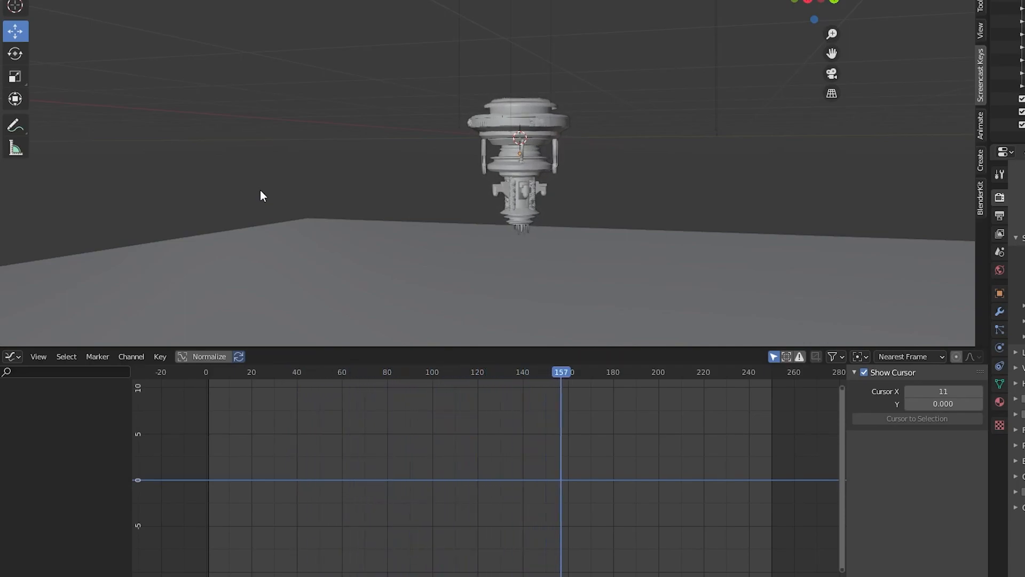
Reselect the drone so its Noise modifier can be tuned to scale 40.1 and strength 0.3
{"action": "left_click", "coordinate": [587, 378]}
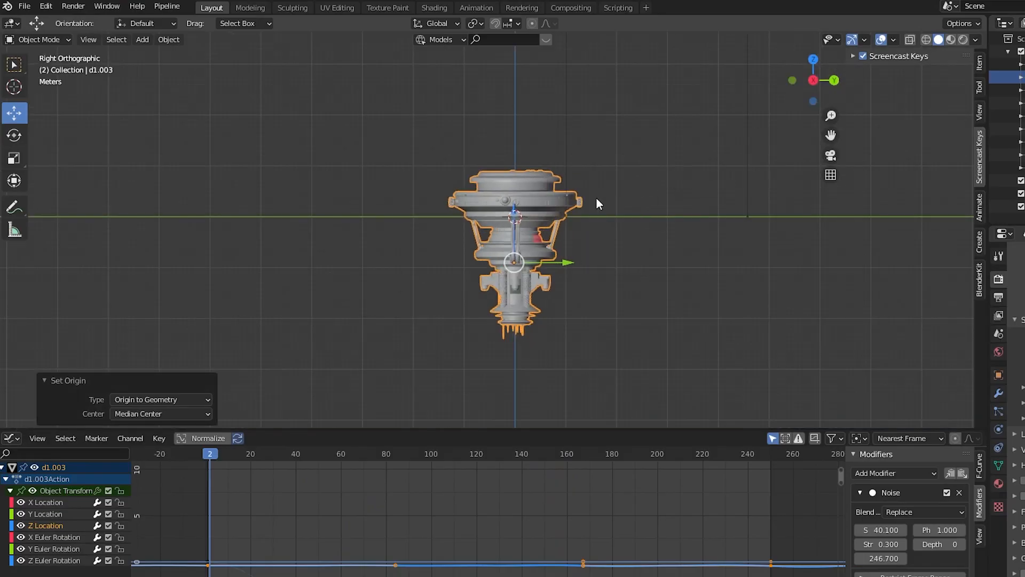
{"action": "key", "text": "Tab"}
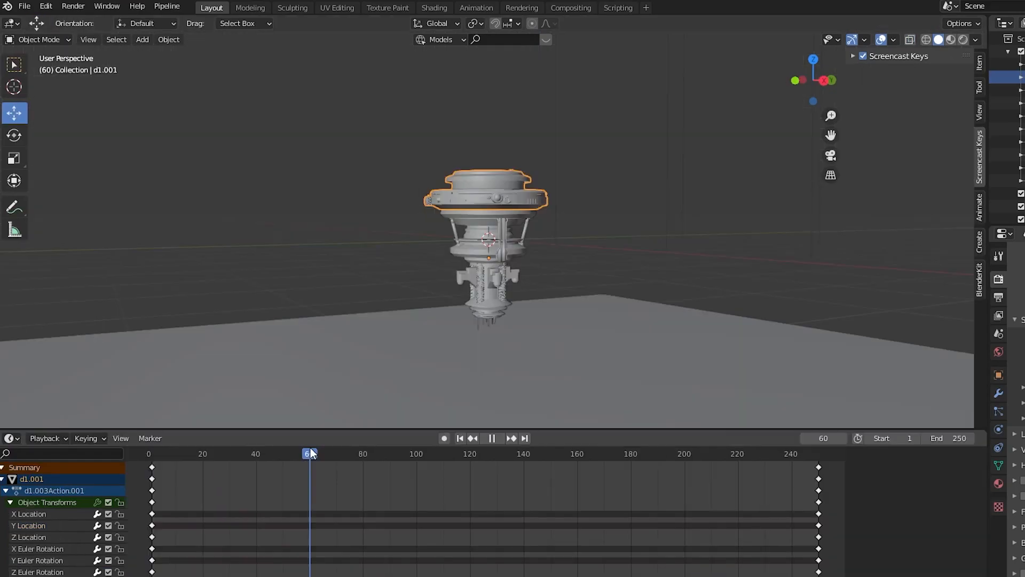
Key the head piece's rotation at frame 60 and play back the animation to check the turn
{"action": "right_click", "coordinate": [489, 239]}
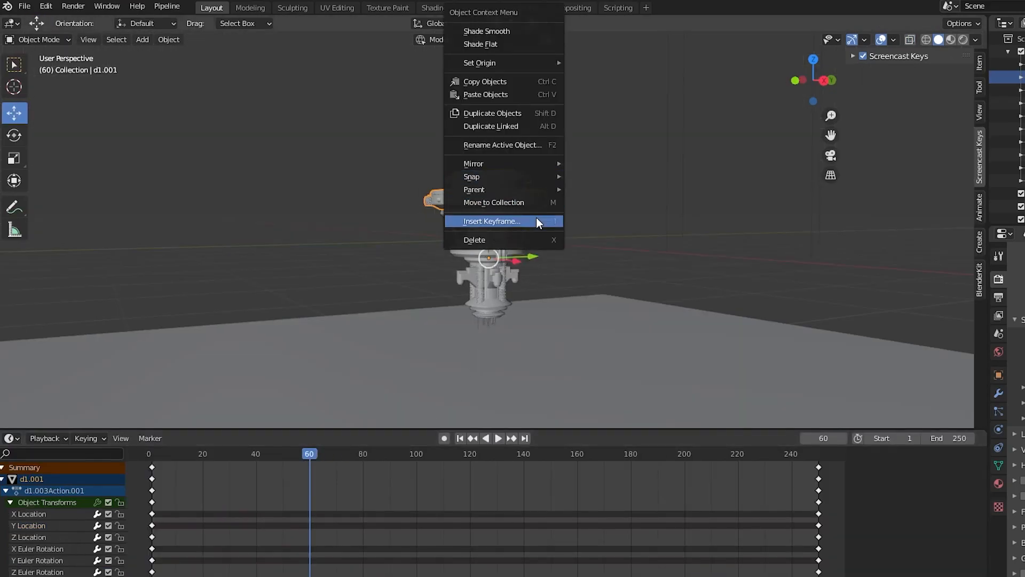
{"action": "left_click", "coordinate": [492, 221]}
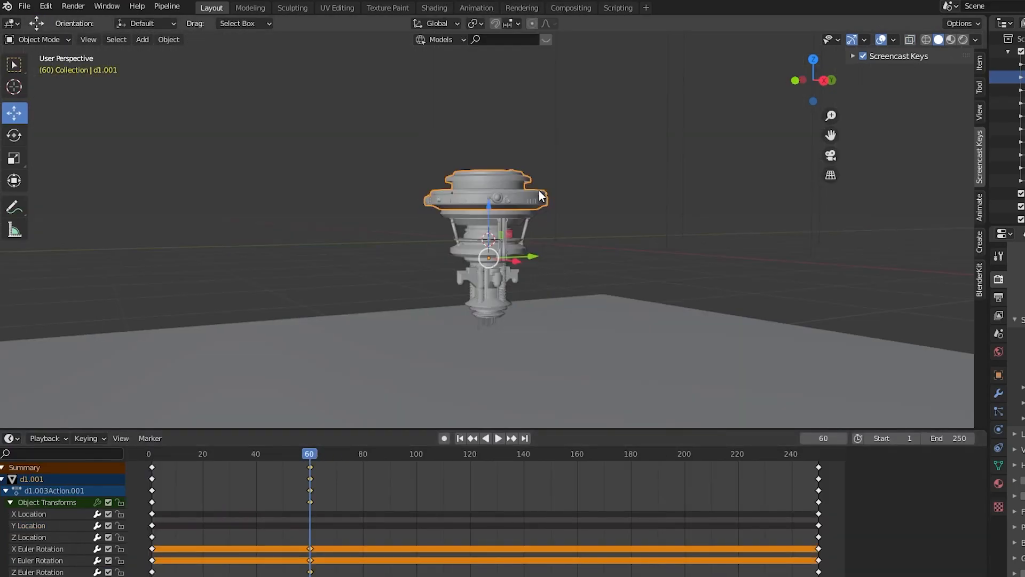
{"action": "left_click", "coordinate": [500, 438]}
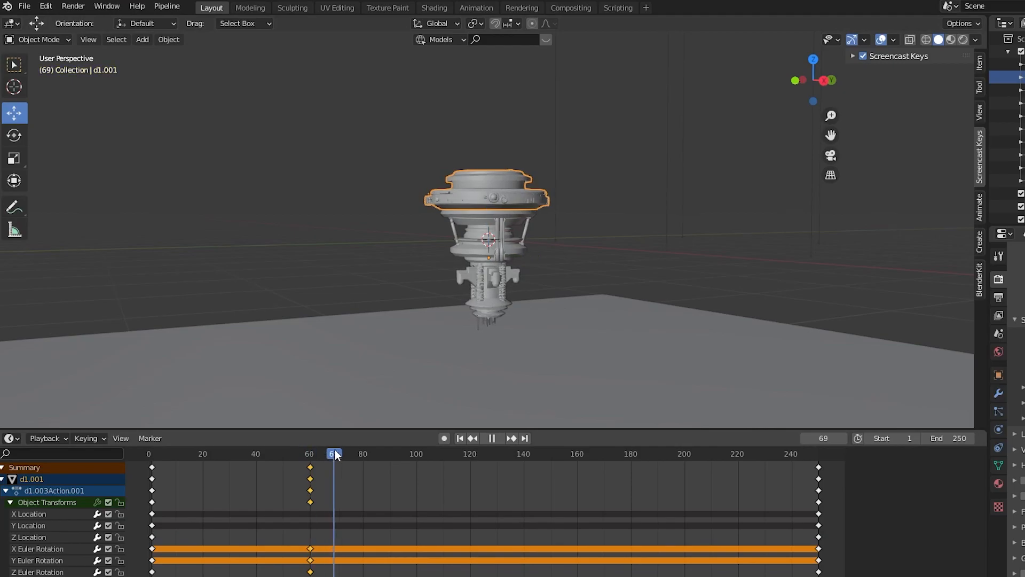
{"action": "left_click", "coordinate": [491, 438]}
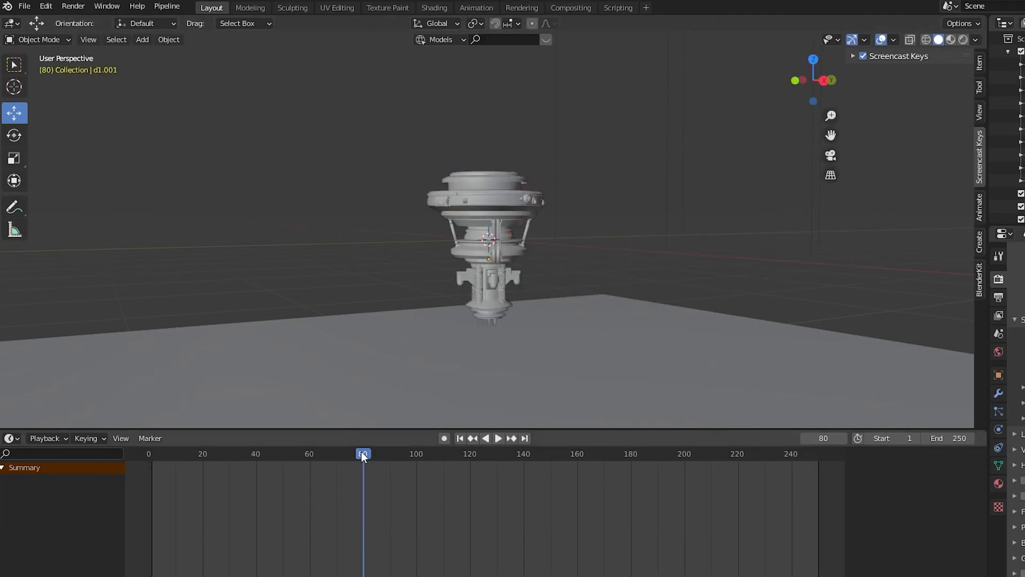
{"action": "left_click", "coordinate": [499, 438]}
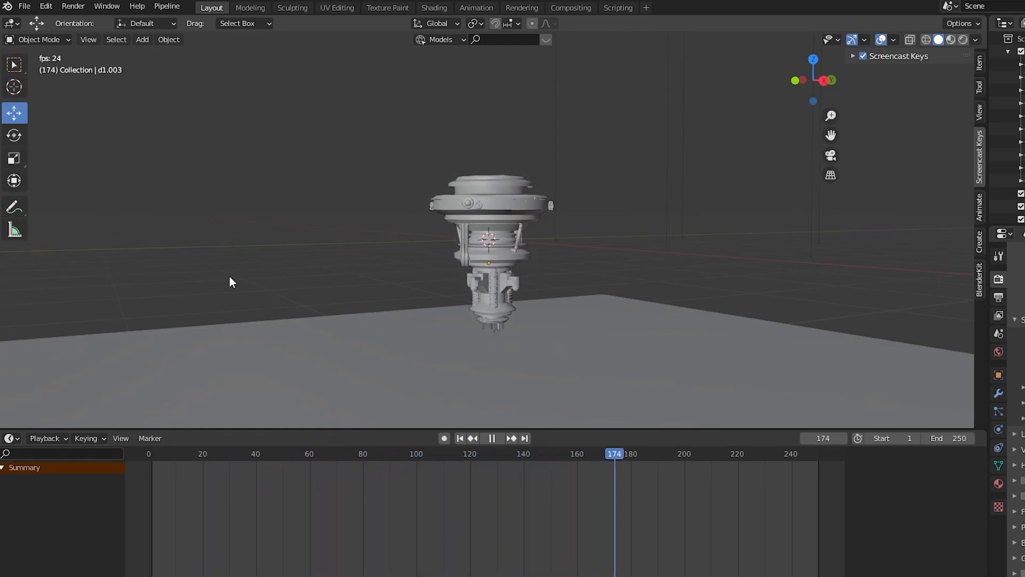
{"action": "left_click", "coordinate": [162, 468]}
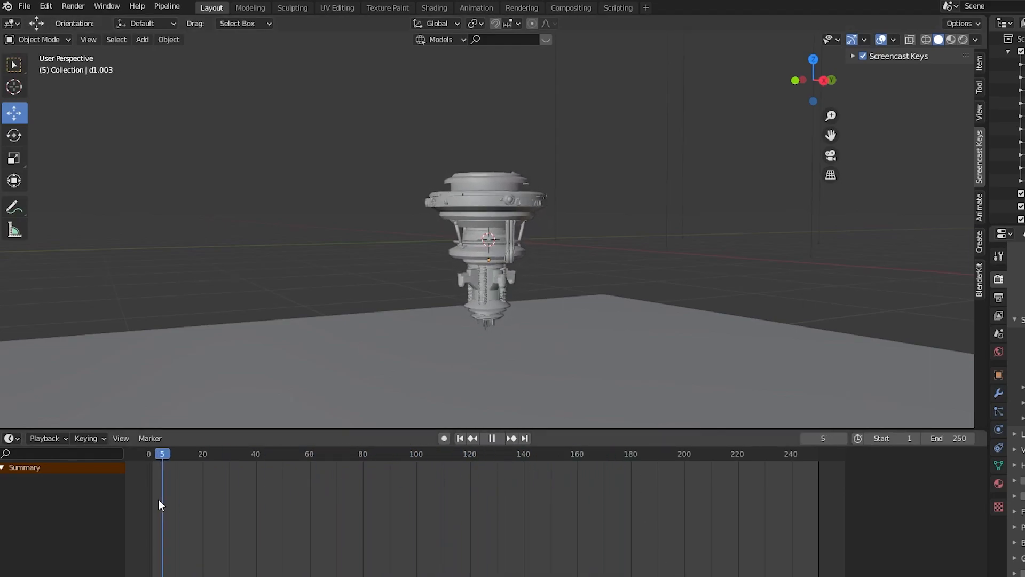
{"action": "left_click", "coordinate": [491, 438]}
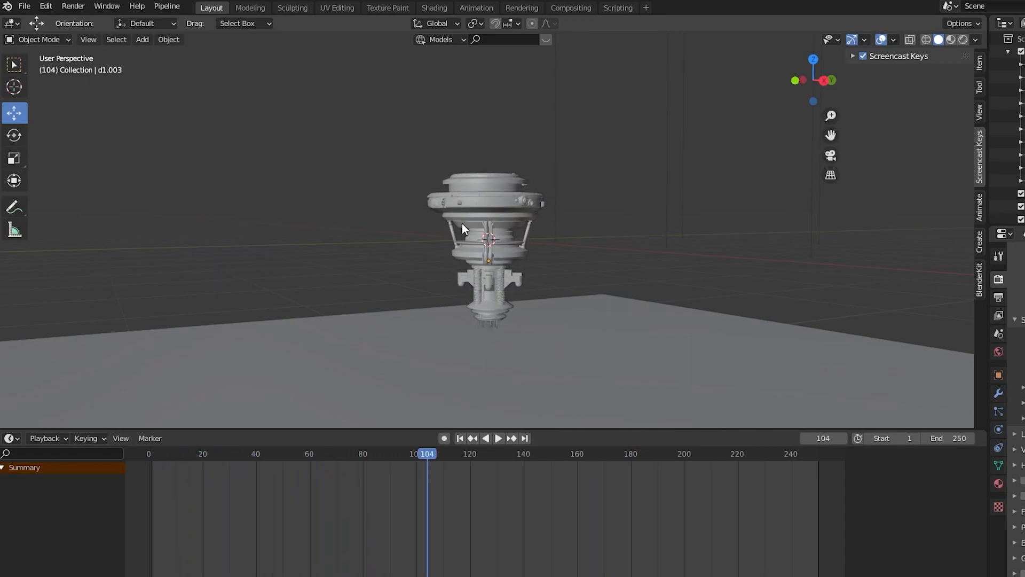
{"action": "left_click", "coordinate": [497, 438]}
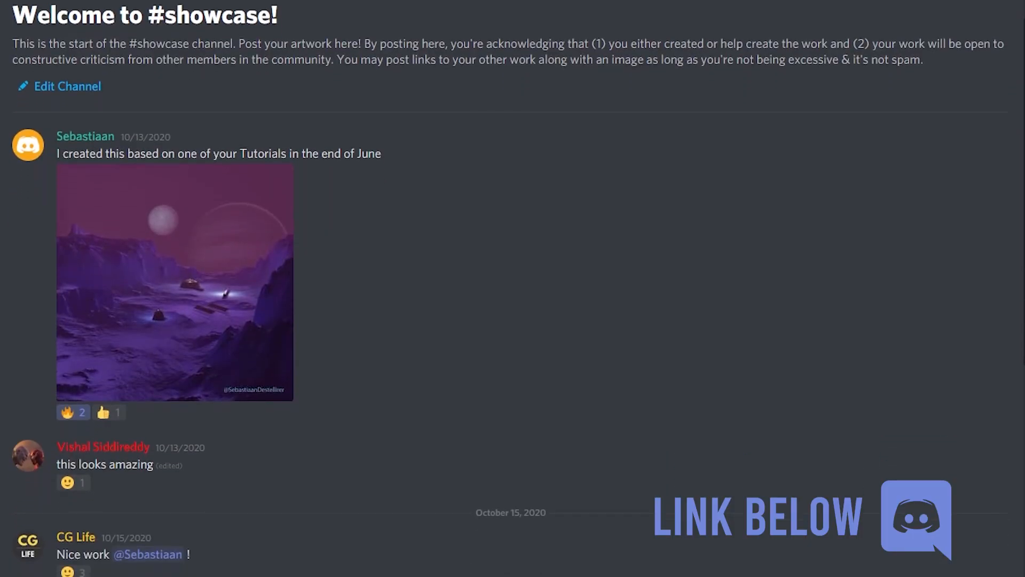
Scroll down the Discord #showcase posts to the green crystal render
{"action": "scroll", "scroll_direction": "down", "scroll_amount": 3}
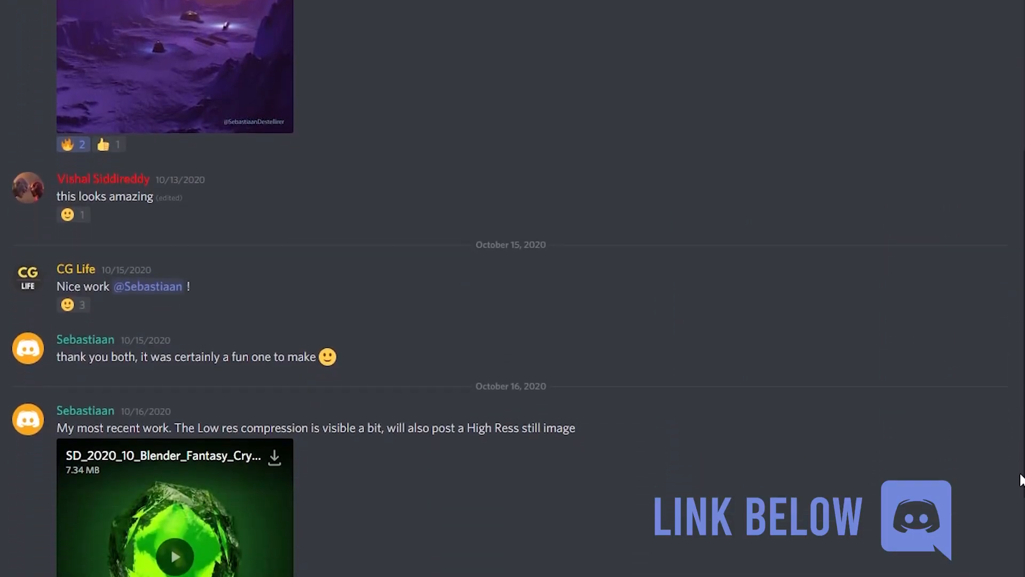
{"action": "scroll", "scroll_direction": "down", "scroll_amount": 3}
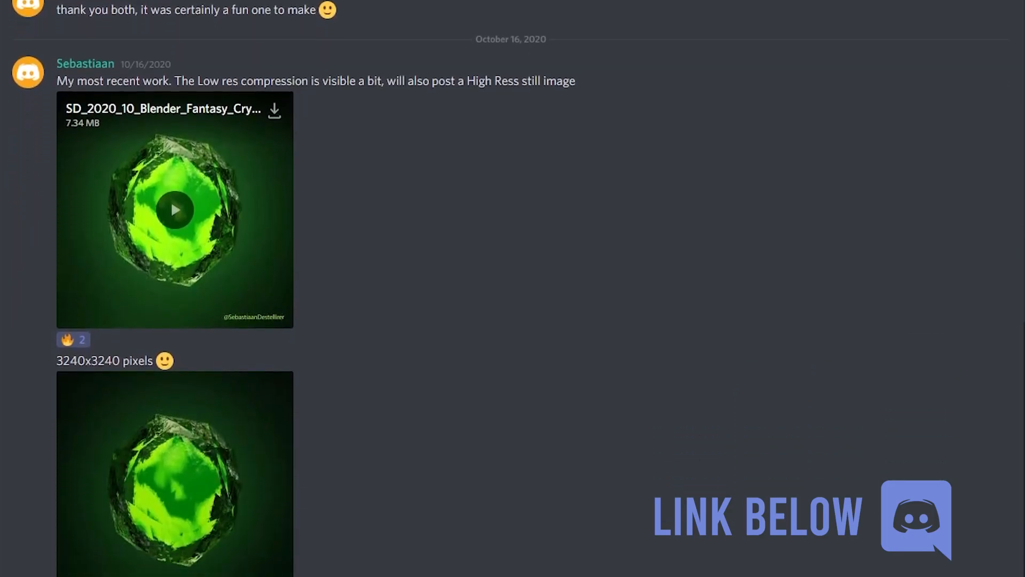